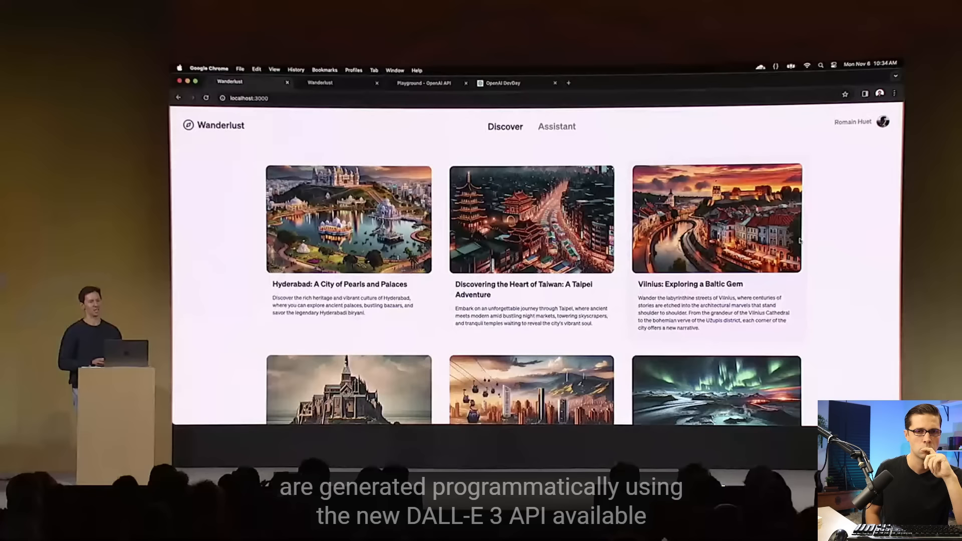
Step: Scroll the Wanderlust destination gallery and go to the Assistant page with its world map
scroll("down", 3)
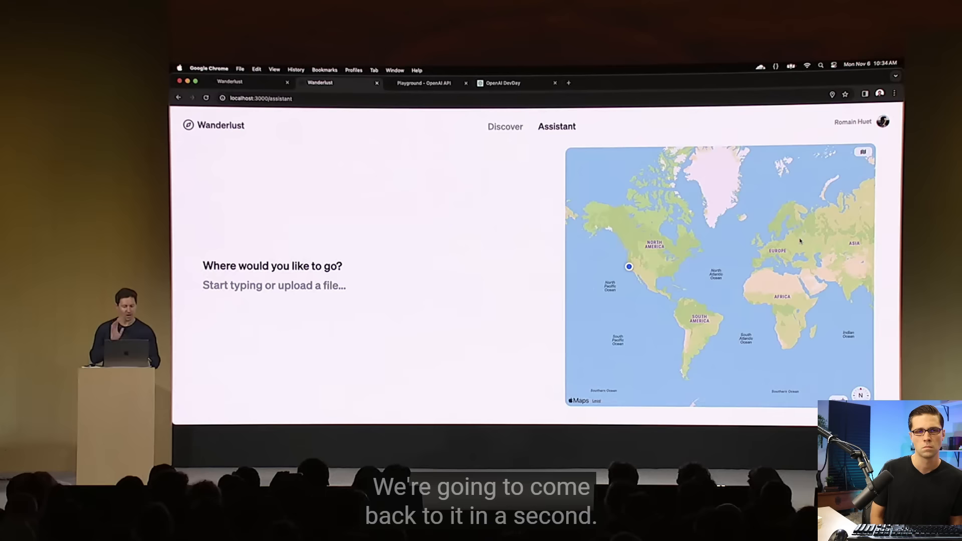
left_click(424, 83)
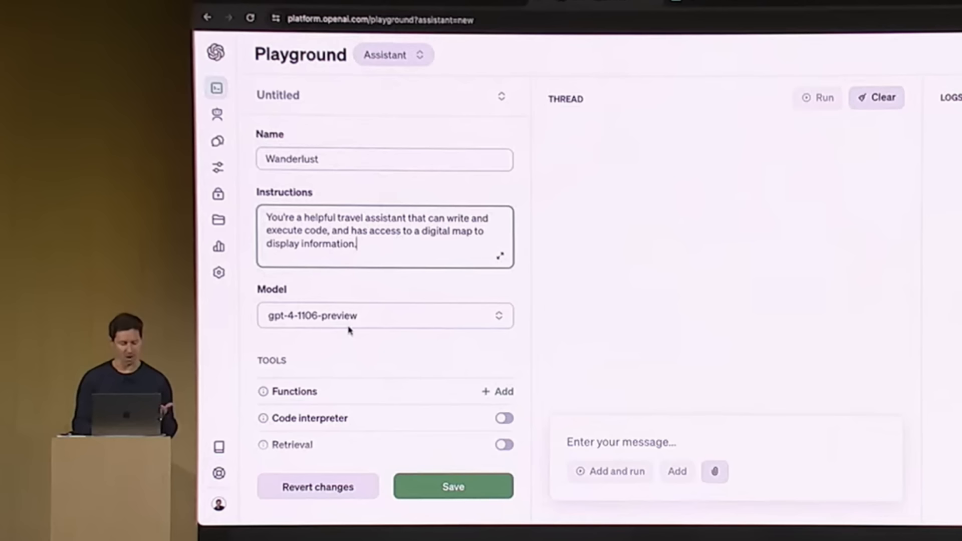
Step: Enable the Wanderlust assistant's built-in tools and begin uploading a file for it
left_click(453, 486)
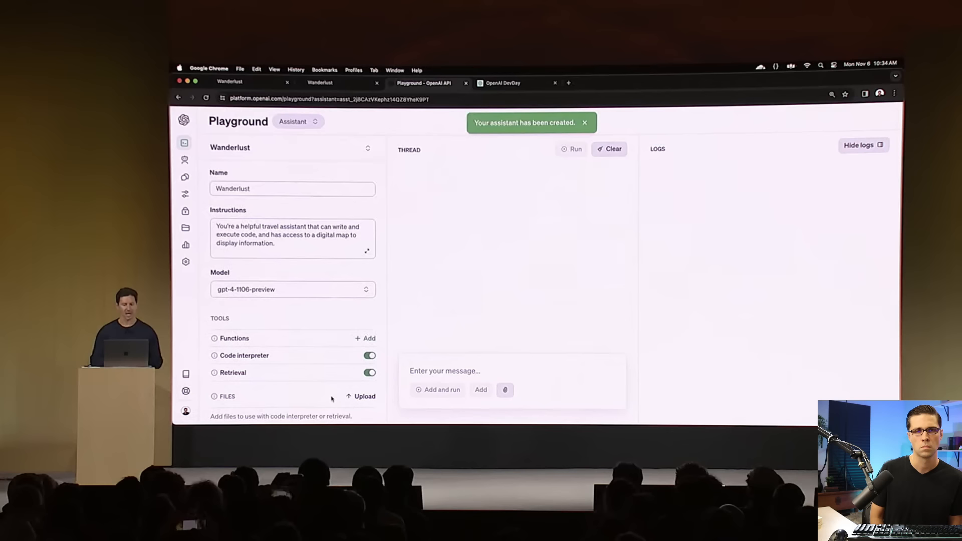
left_click(333, 24)
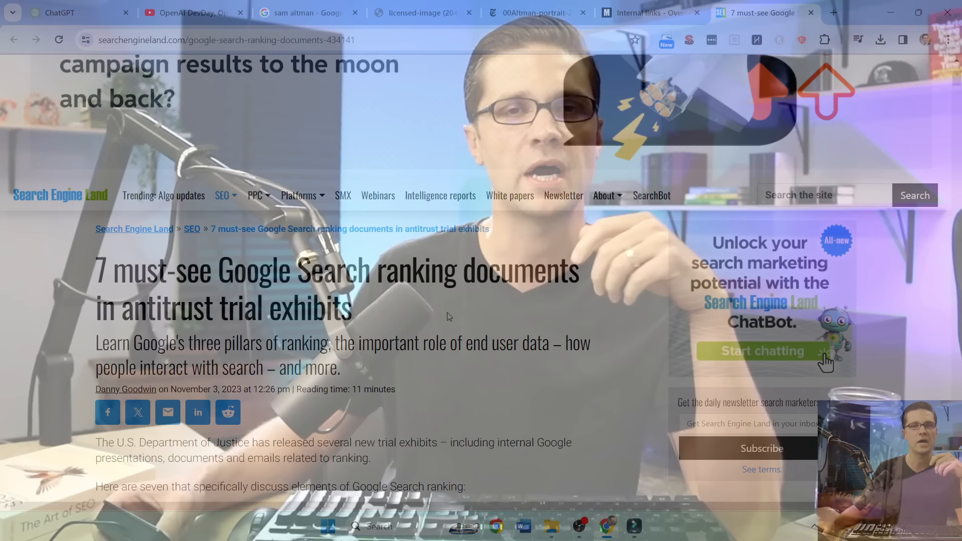
scroll("down", 3)
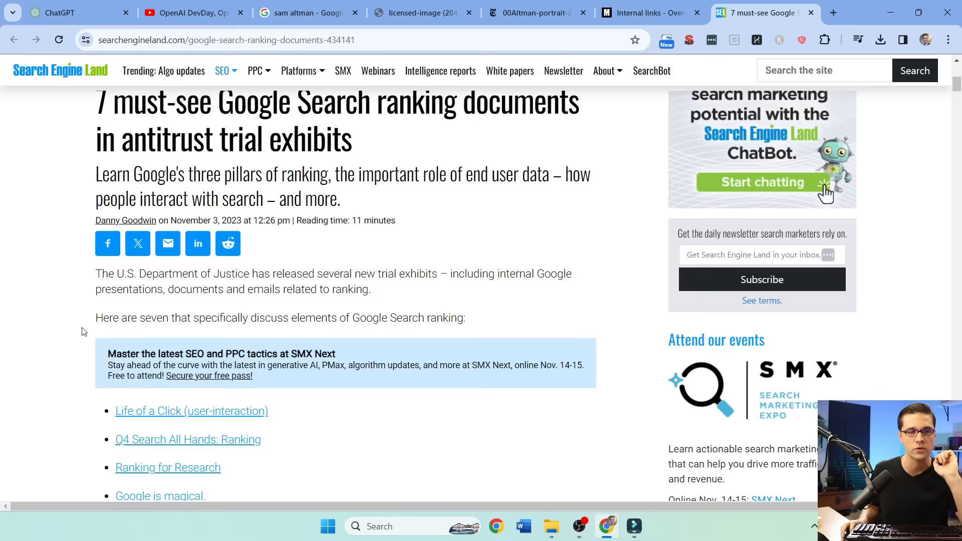
scroll("down", 3)
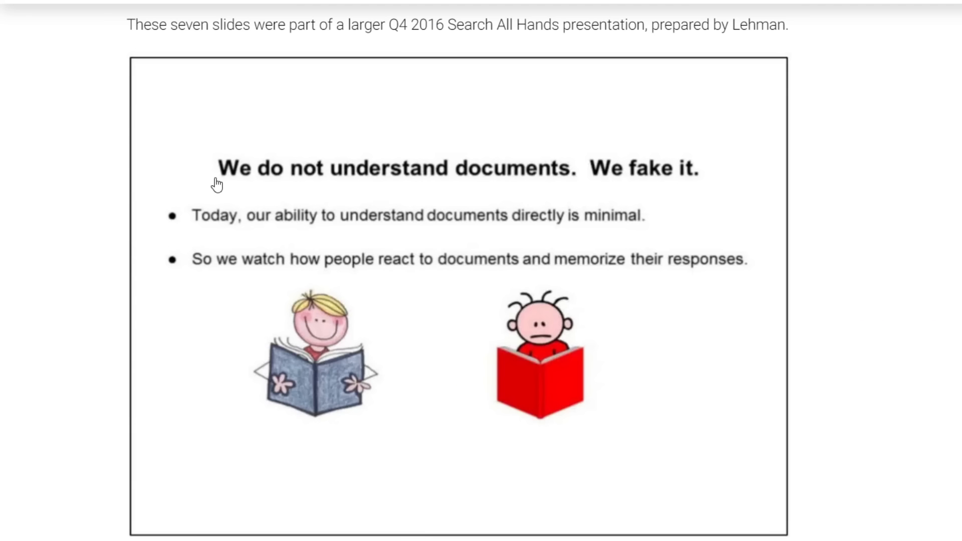
mouse_move(262, 227)
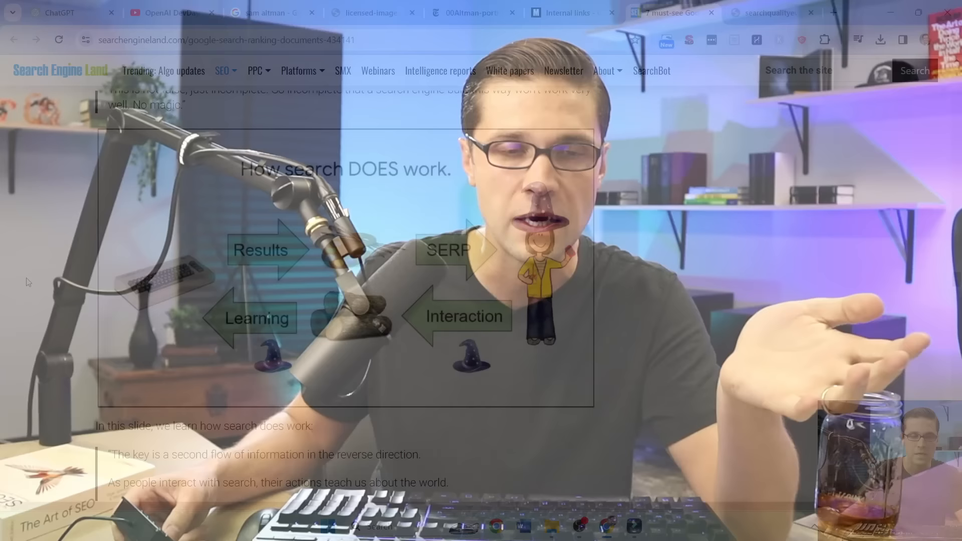
Step: Review bonsaimary.com's six-month Search Console performance, then bring up the '11 Plants To Keep Bugs Out' article
left_click(711, 12)
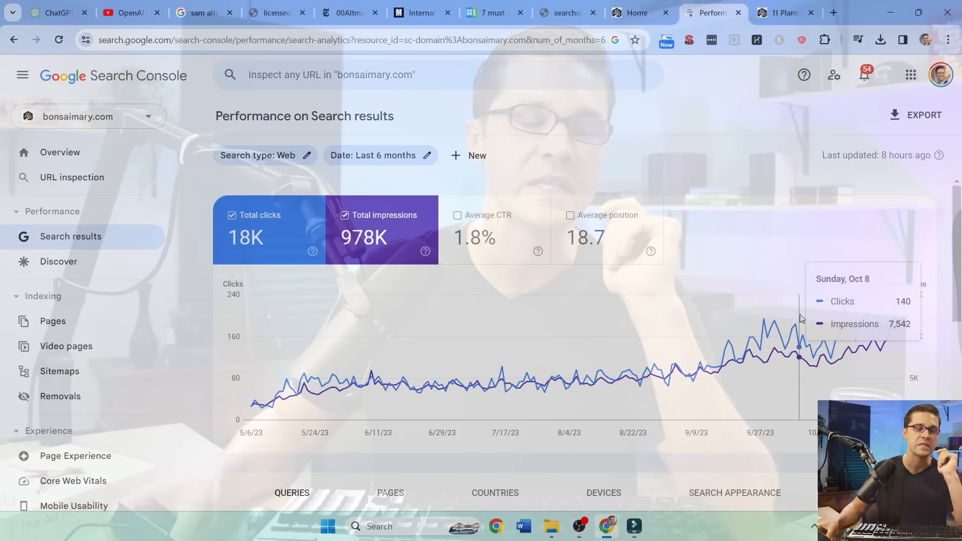
left_click(782, 13)
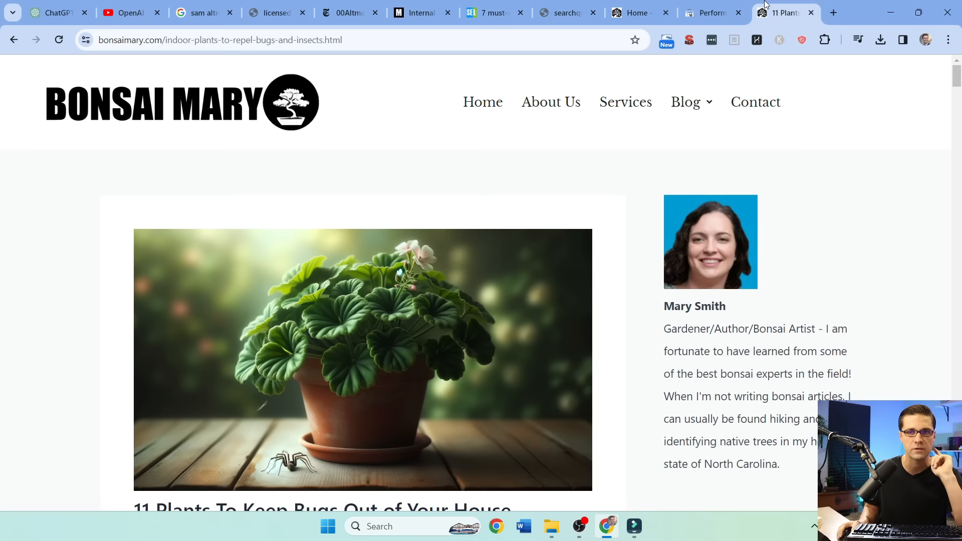
Step: Scroll to the easy indoor plant quiz, start it, and answer through to the results
scroll("down", 3)
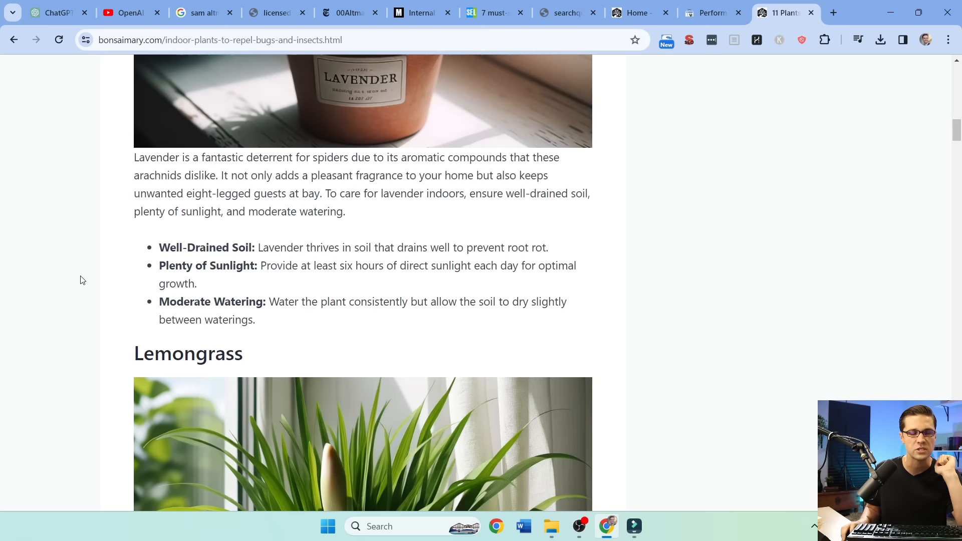
scroll("down", 3)
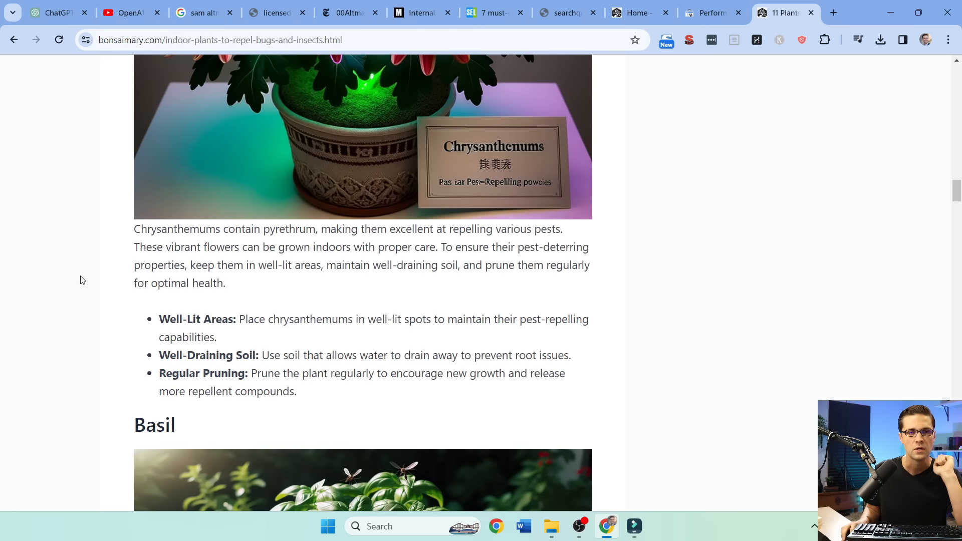
scroll("down", 3)
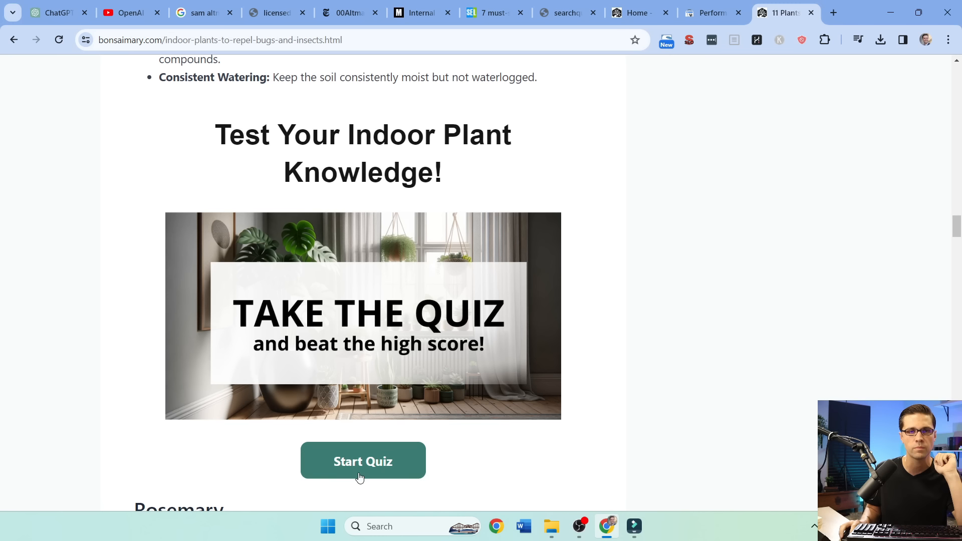
left_click(362, 461)
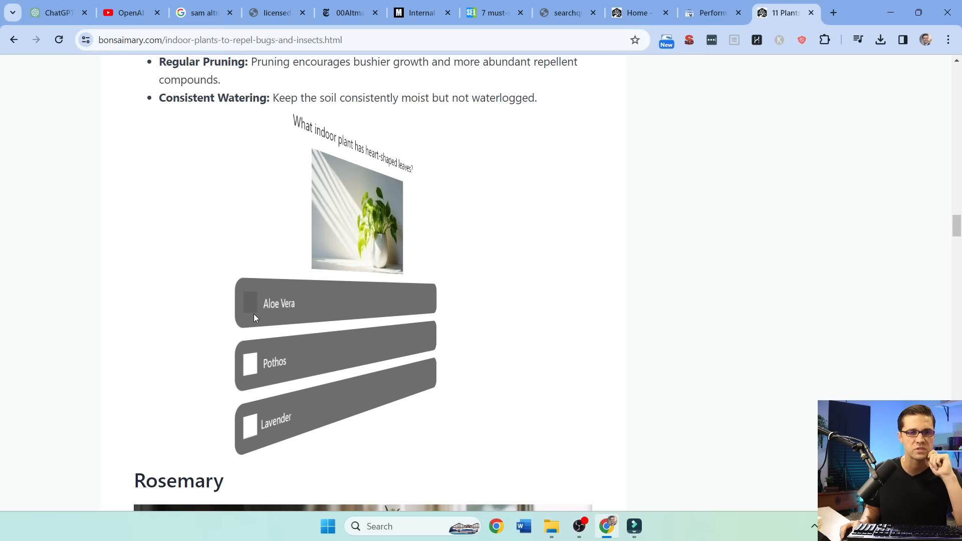
left_click(249, 304)
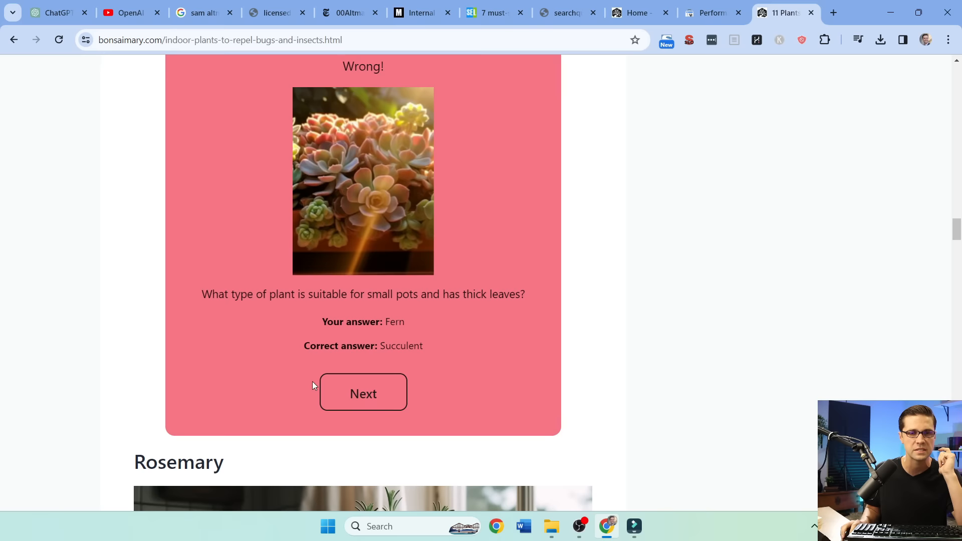
left_click(363, 393)
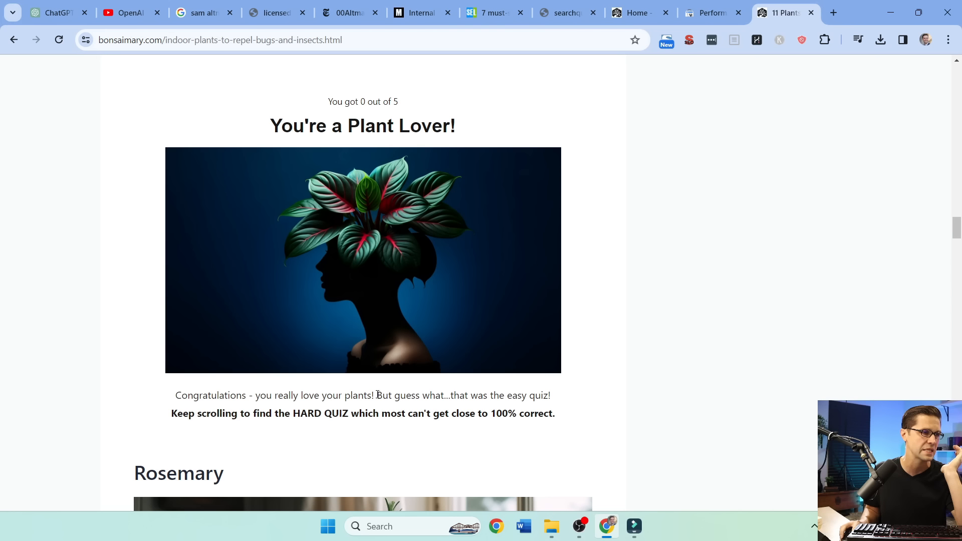
scroll("down", 3)
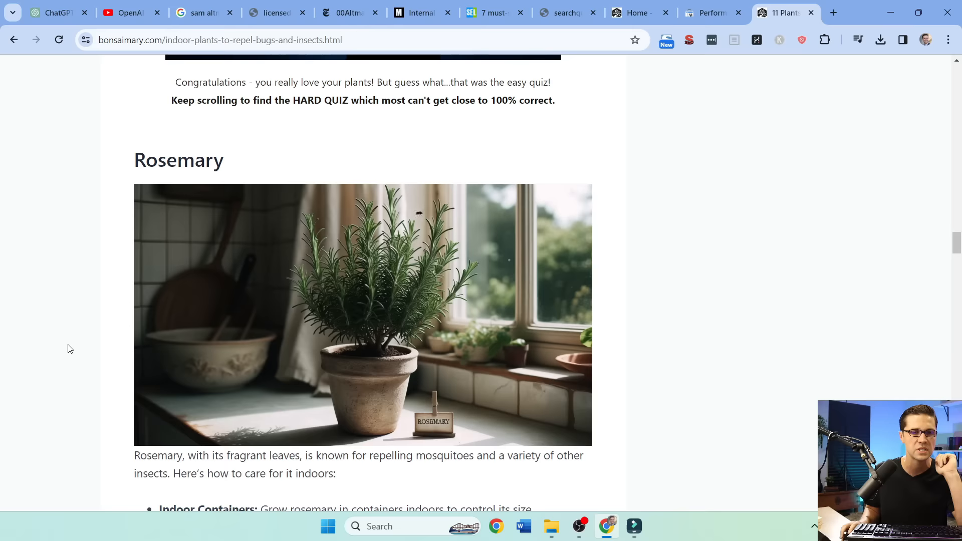
Step: Start the HARD Plant Quiz and advance through its questions to question 14 of 15
scroll("down", 3)
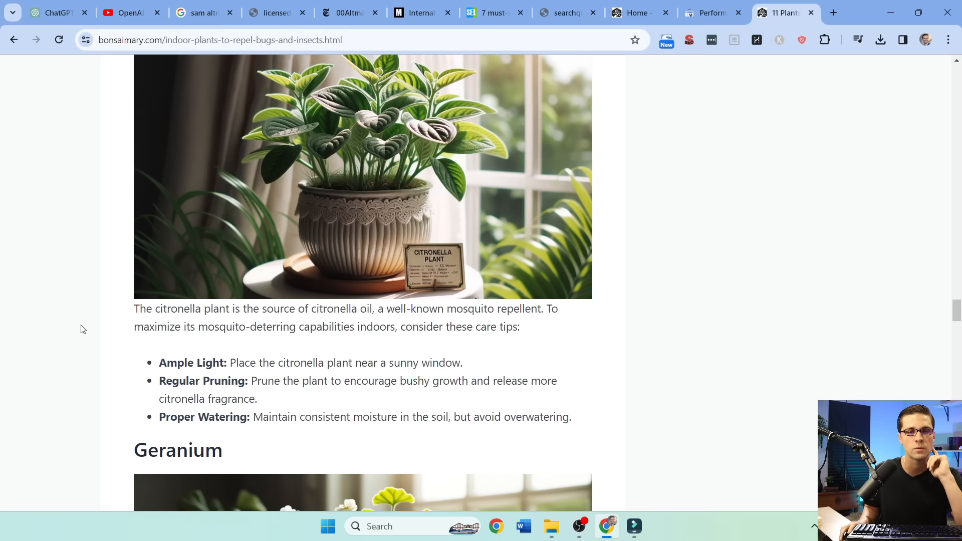
scroll("down", 3)
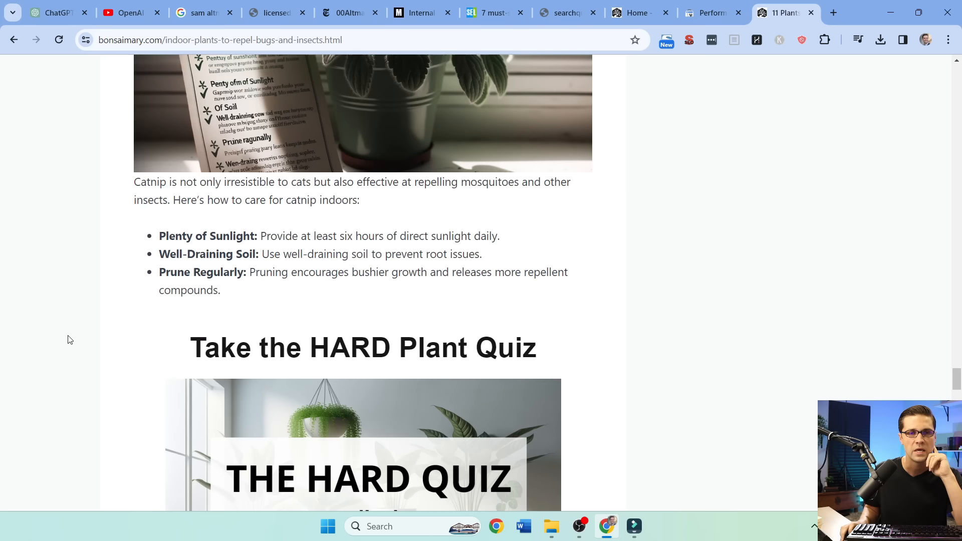
scroll("down", 3)
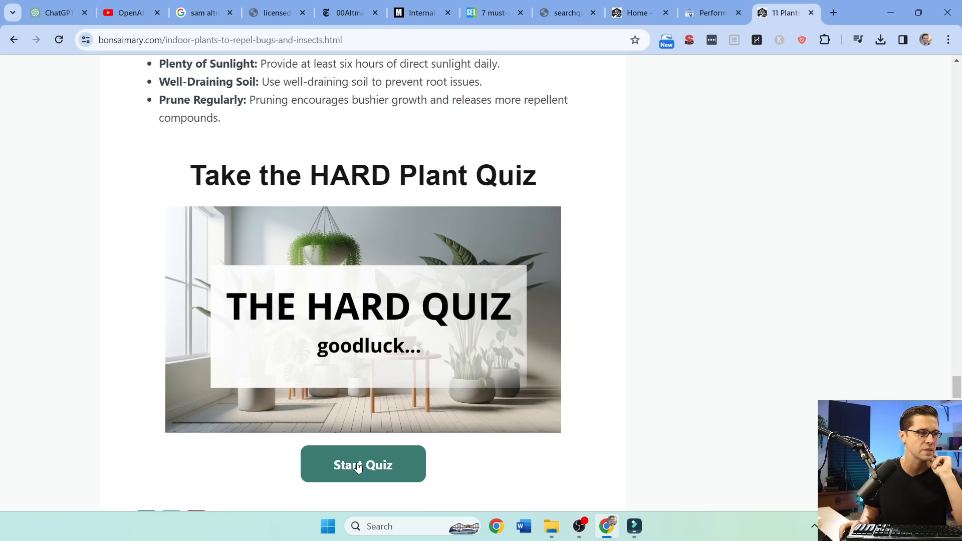
left_click(363, 465)
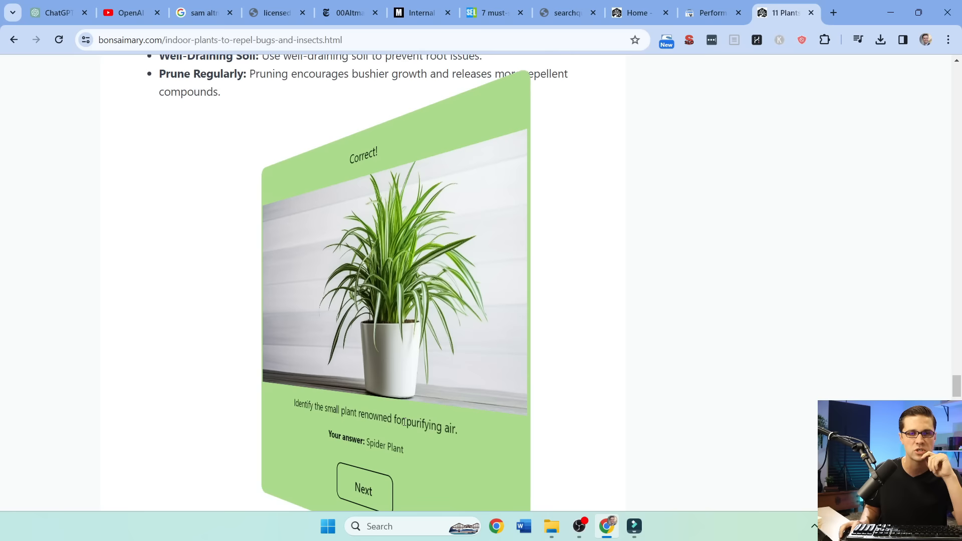
left_click(364, 489)
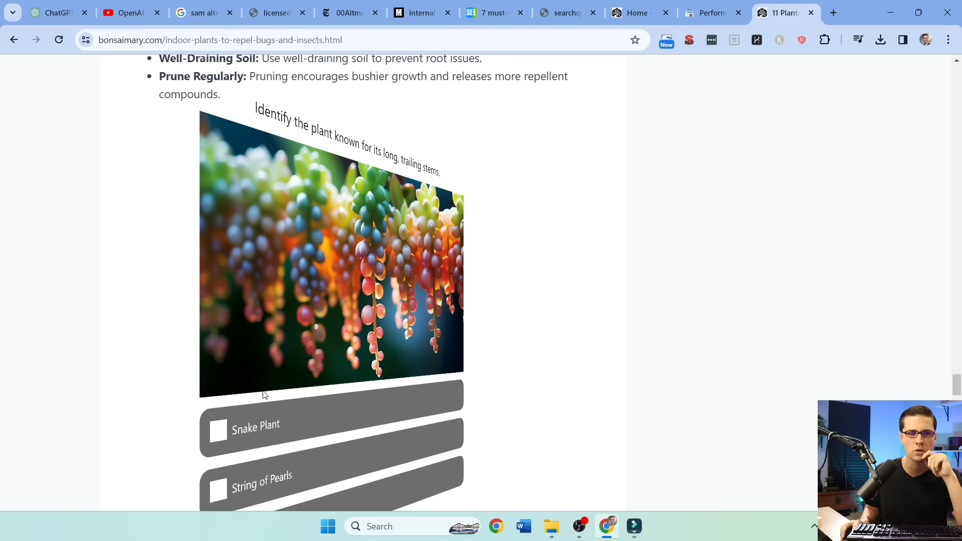
scroll("down", 3)
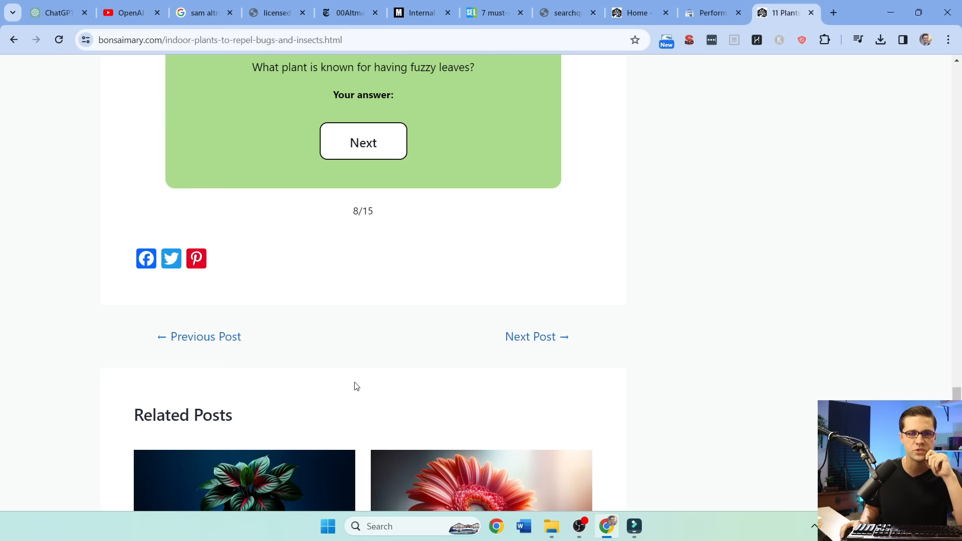
left_click(363, 142)
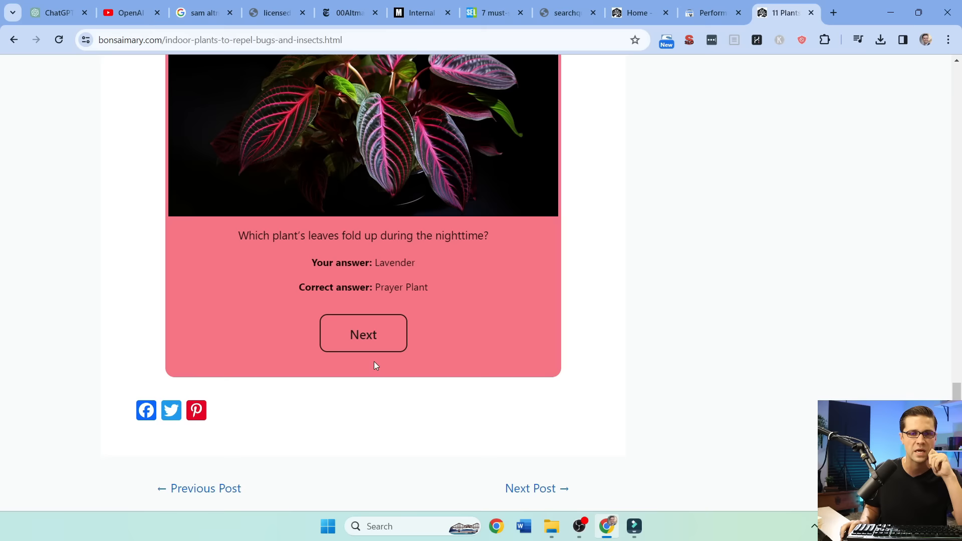
scroll("down", 3)
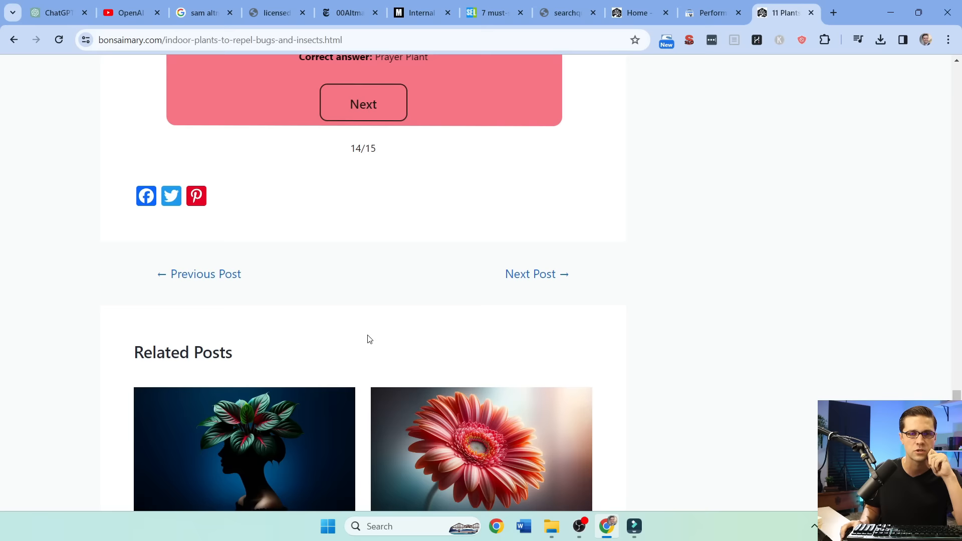
Step: Browse the Indoor Plants category post list, then return to the Google ranking documents article
left_click(363, 103)
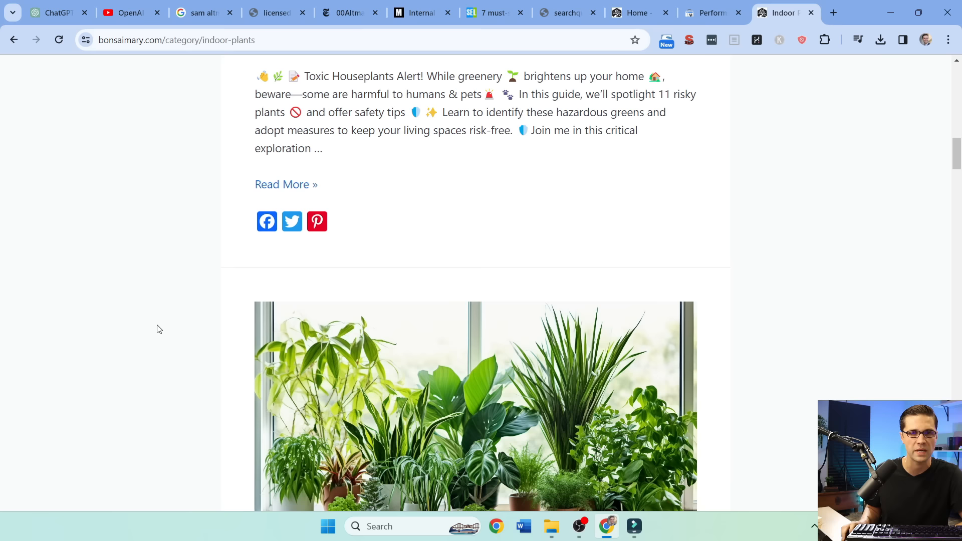
scroll("down", 3)
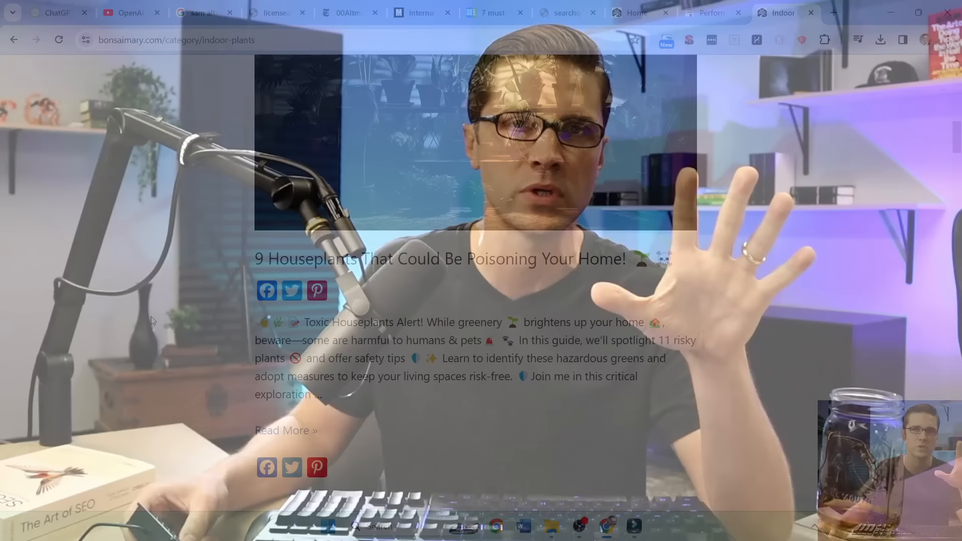
left_click(491, 12)
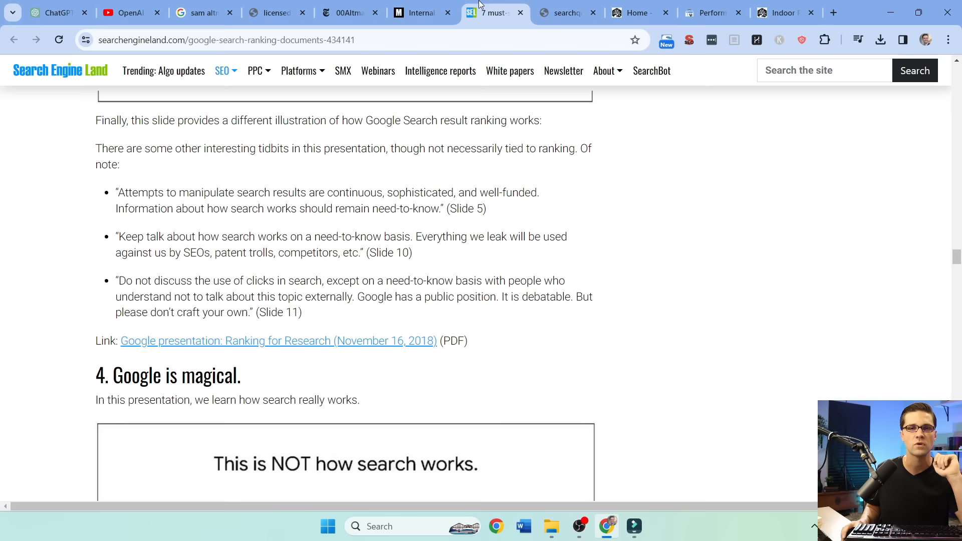
Step: Switch to the Ahrefs bonsaimary.com overview showing DR 25 and 7.2K backlinks
left_click(672, 12)
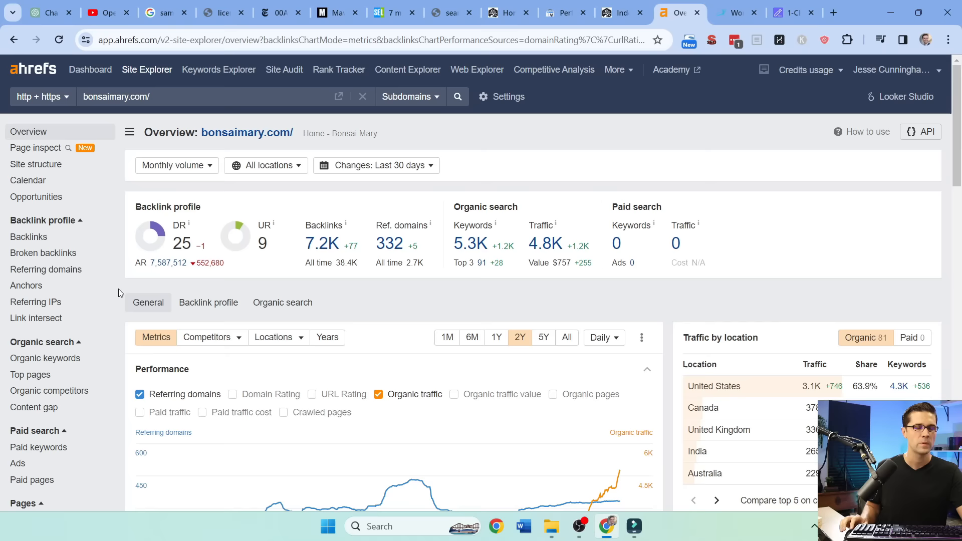
Step: Scroll the bonsaimary.com overview and open the Content gap report against 10 competitors
scroll("down", 3)
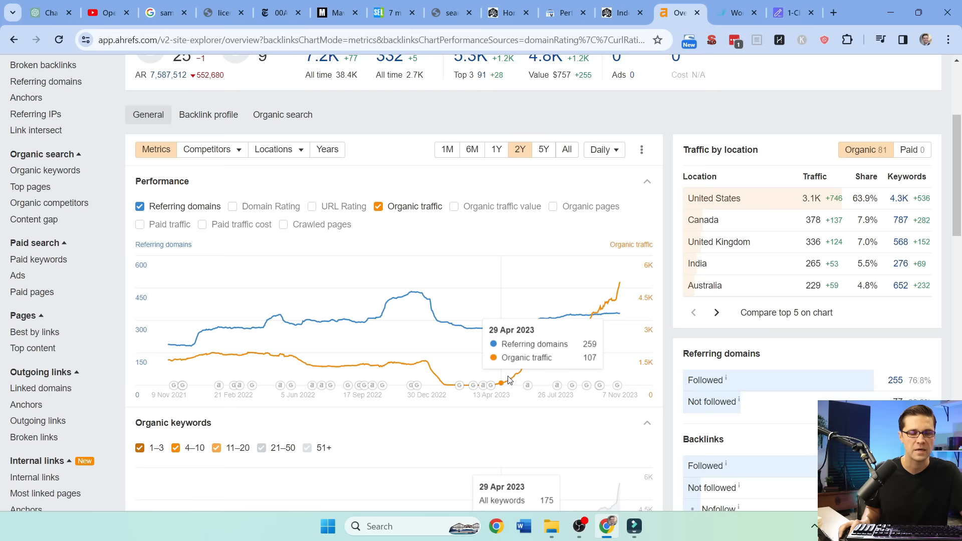
scroll("up", 3)
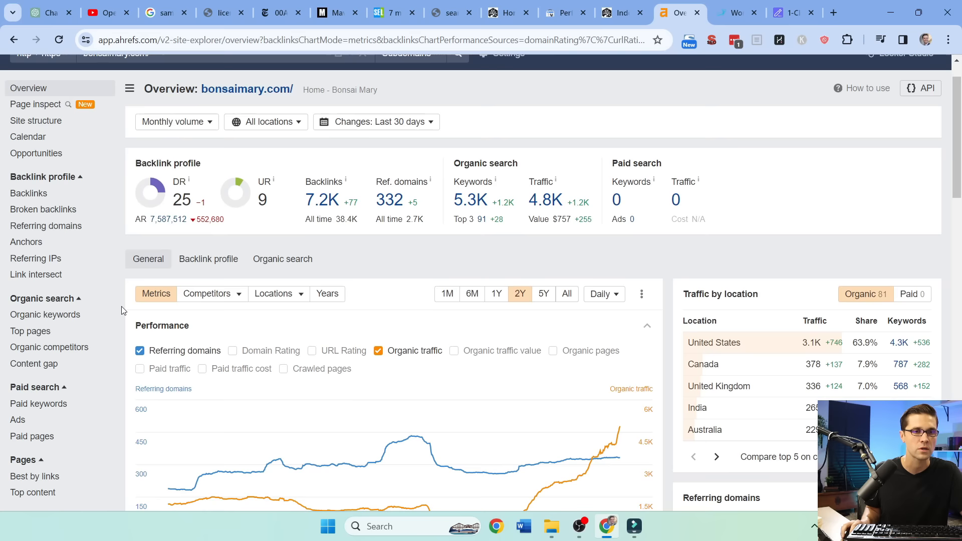
left_click(35, 196)
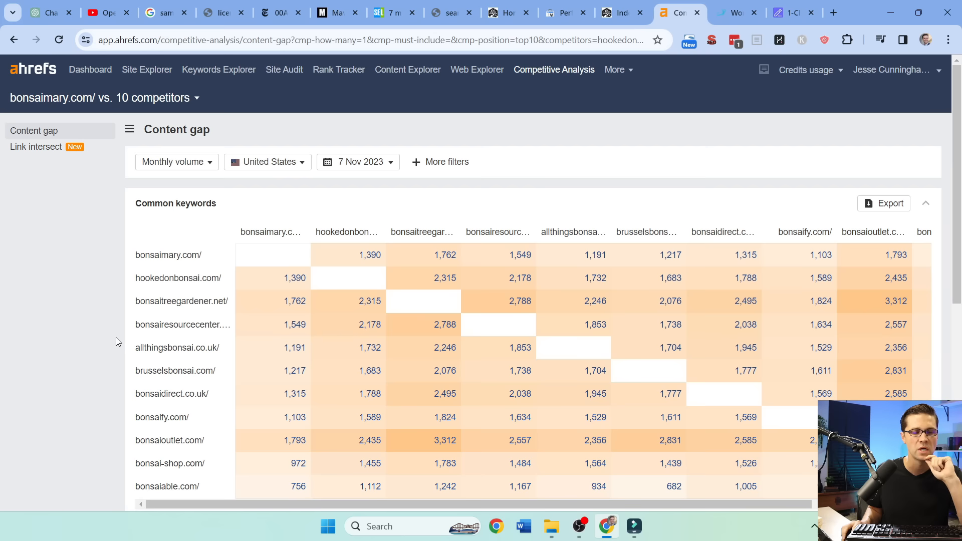
Step: Select the 'weeping willow bonsai' keyword (6.8K volume, KD 2), then switch to Word Galaxy
scroll("down", 3)
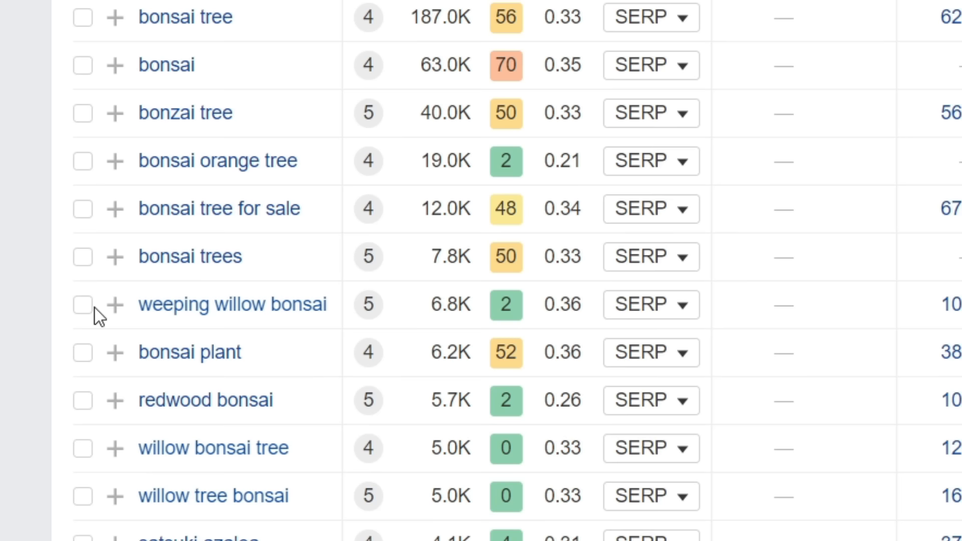
left_click(82, 305)
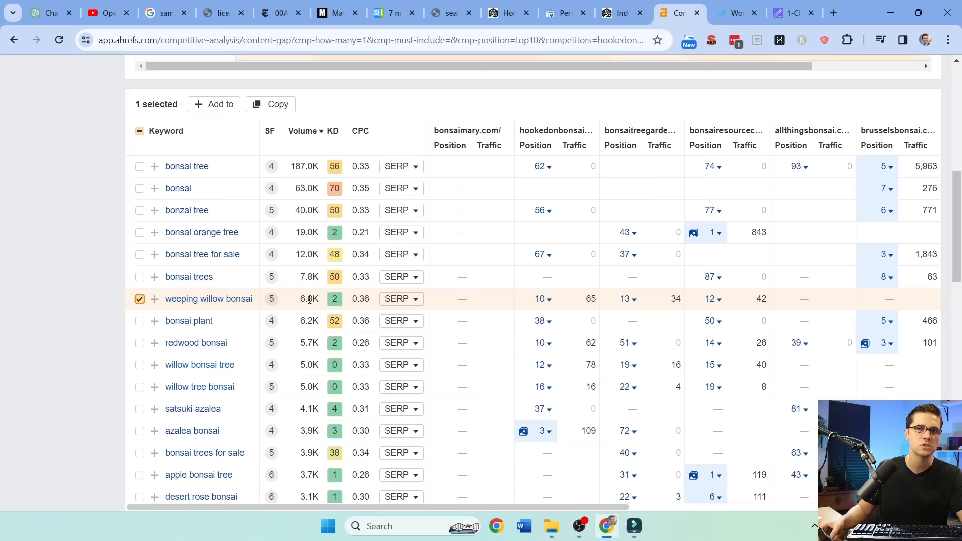
left_click(734, 12)
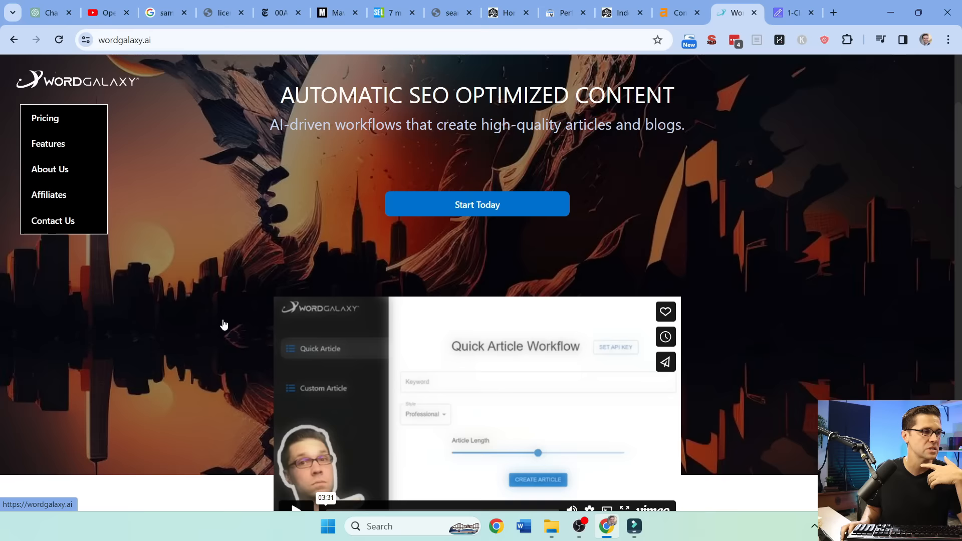
Step: Compare the empty SEOWriting.ai 1-Click Blog Post form with Ahrefs, then search Google for 'weeping willow bonsai'
left_click(793, 12)
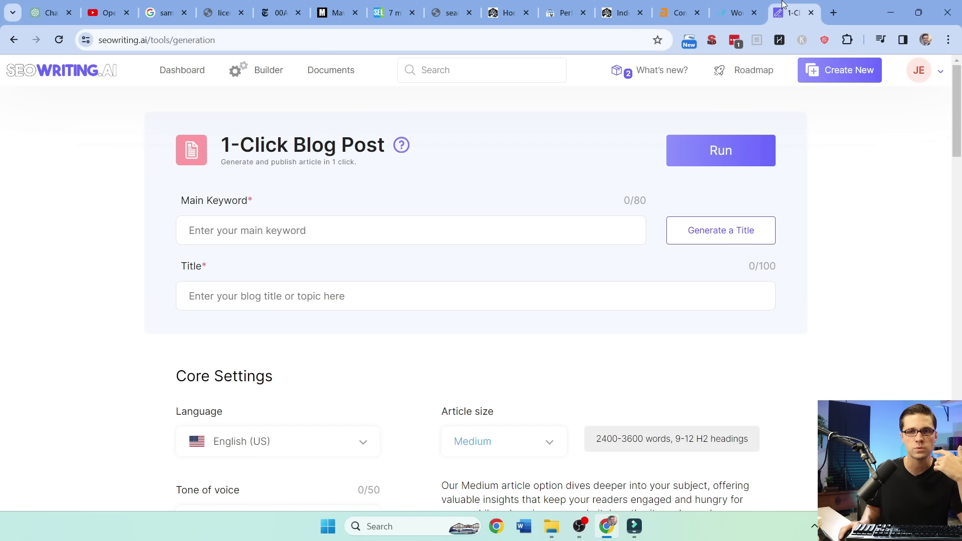
left_click(680, 12)
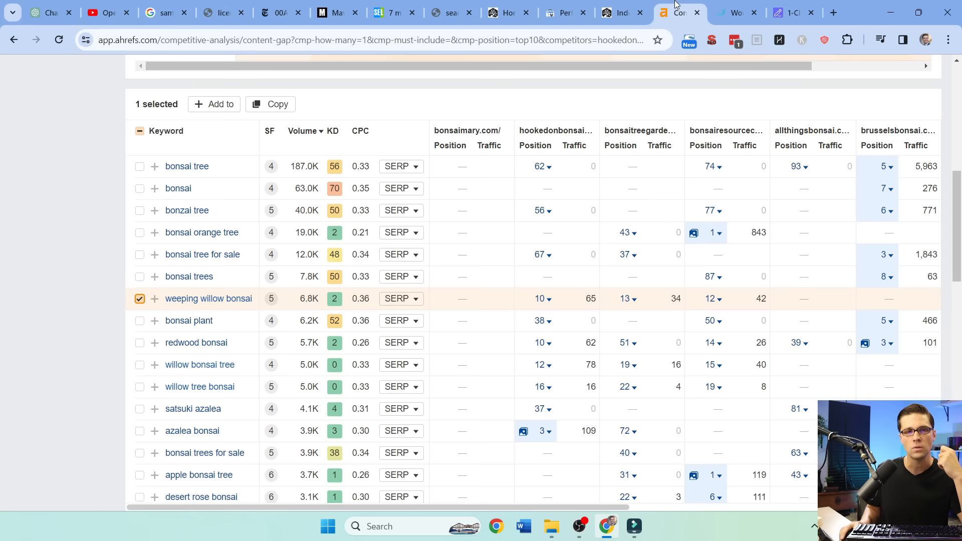
left_click(787, 12)
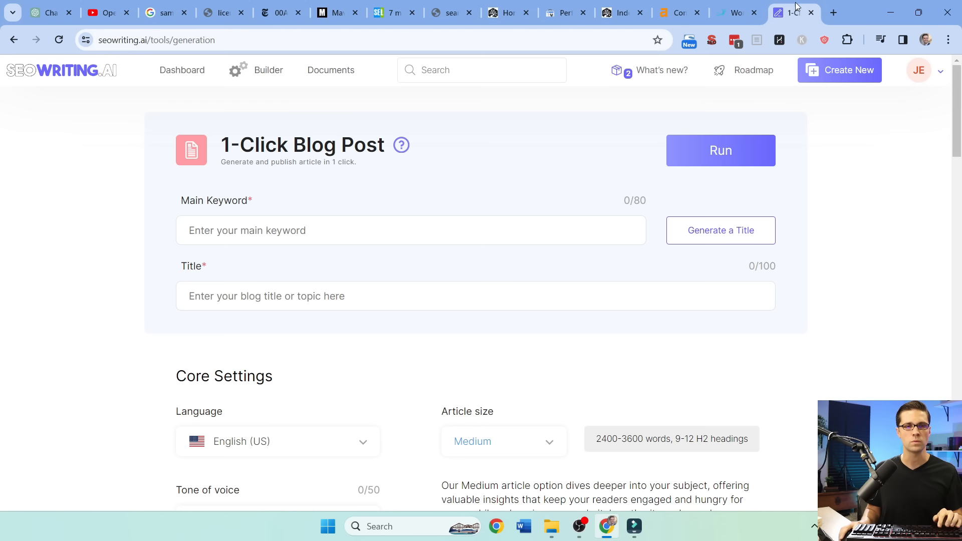
left_click(833, 12)
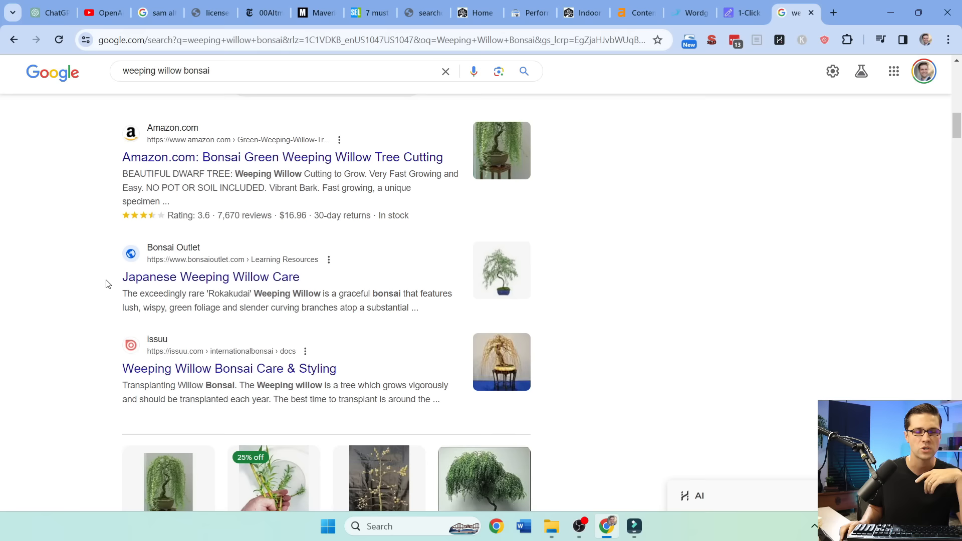
Step: Switch back to the SEOWriting.ai 1-Click Blog Post settings tab
left_click(735, 12)
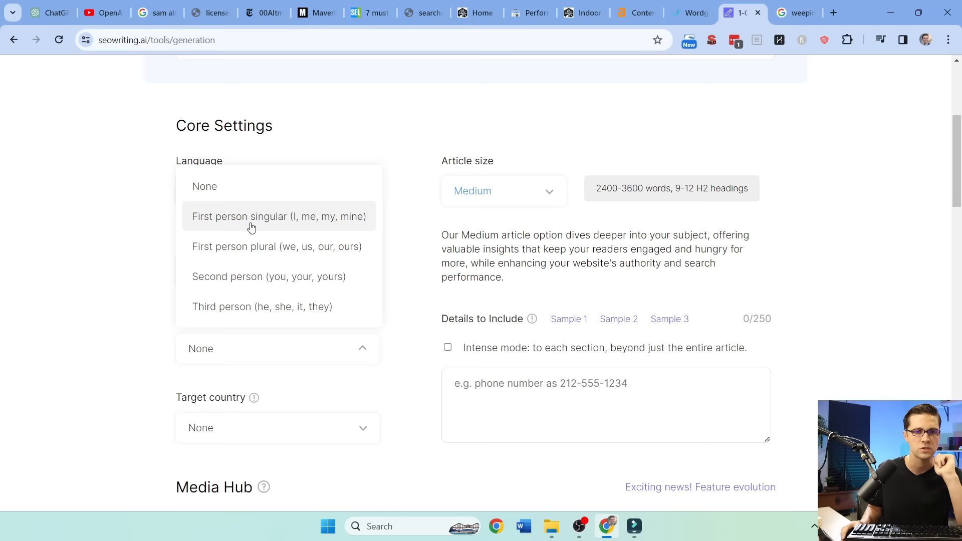
Step: Choose first person singular, Photo image style, and media strictly under headings
left_click(279, 216)
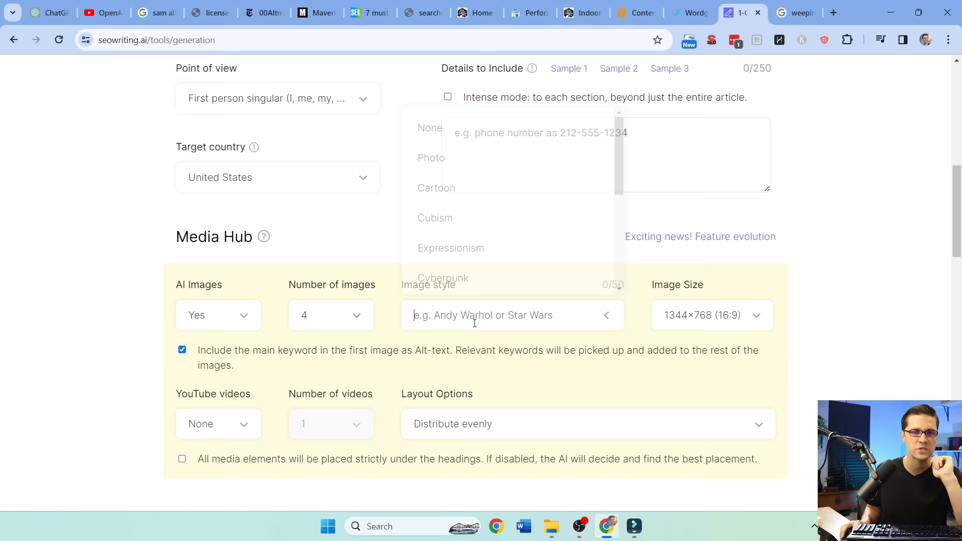
left_click(431, 158)
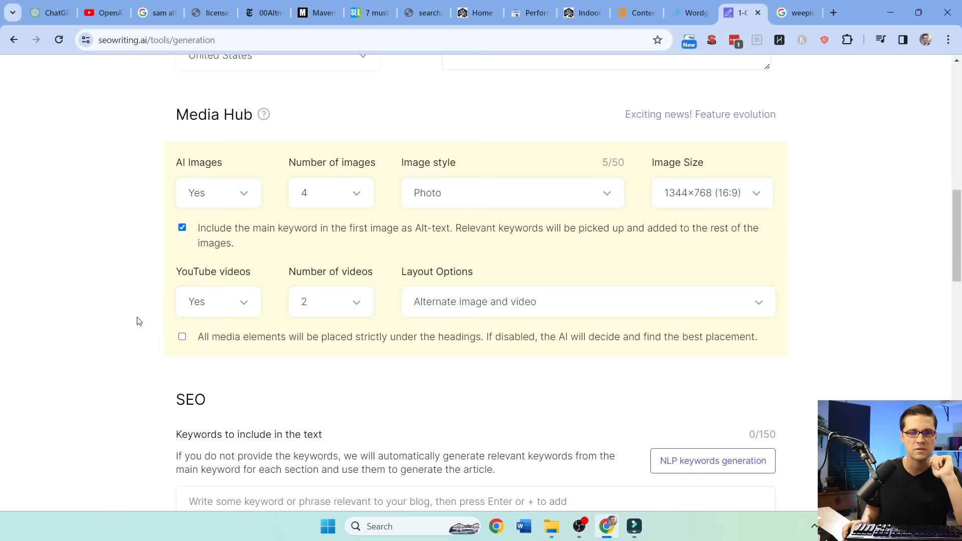
left_click(181, 336)
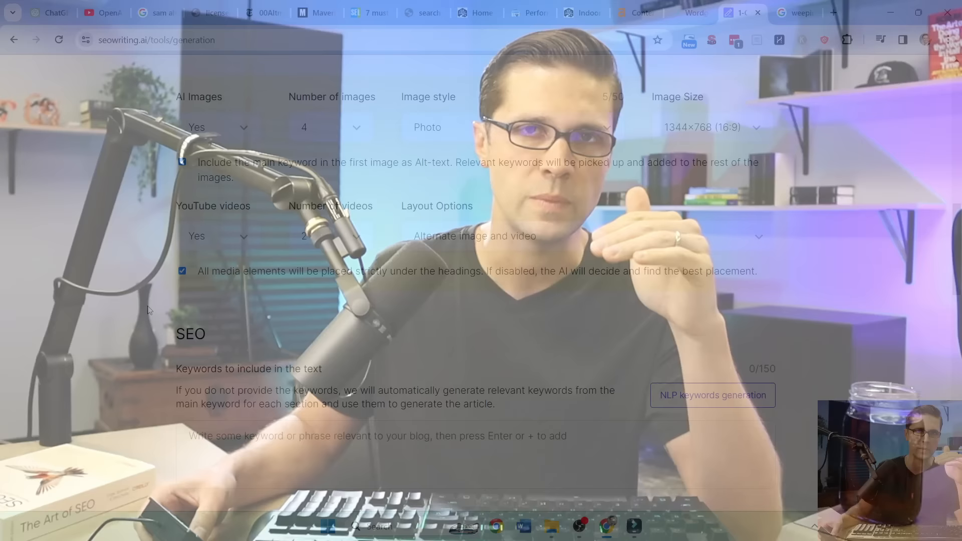
Step: Generate nine weeping willow bonsai NLP keywords; set Conclusion and Tables to No
scroll("down", 3)
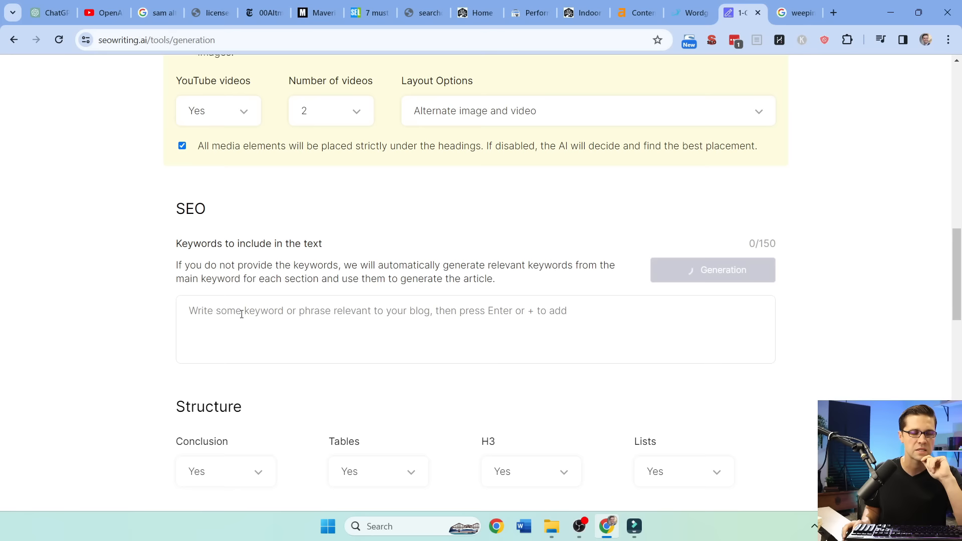
left_click(711, 270)
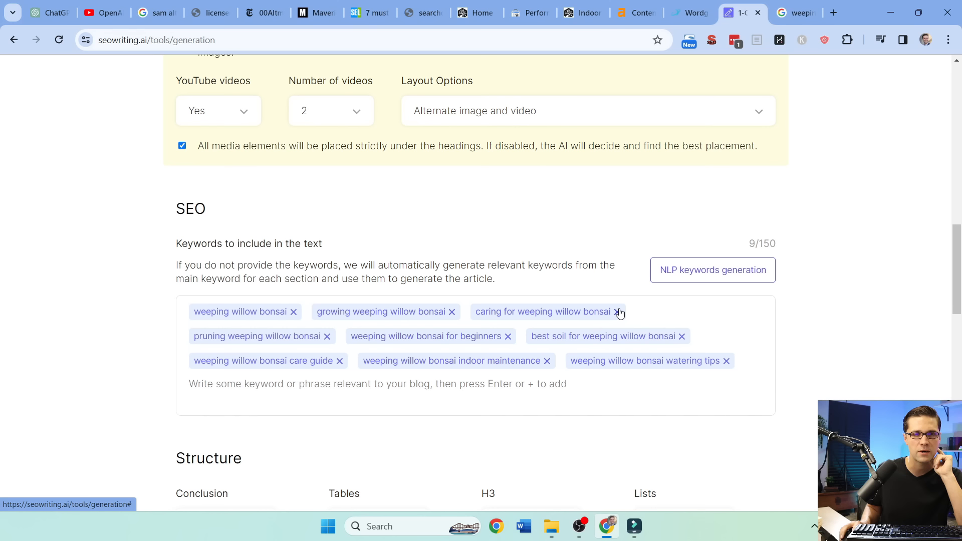
scroll("down", 3)
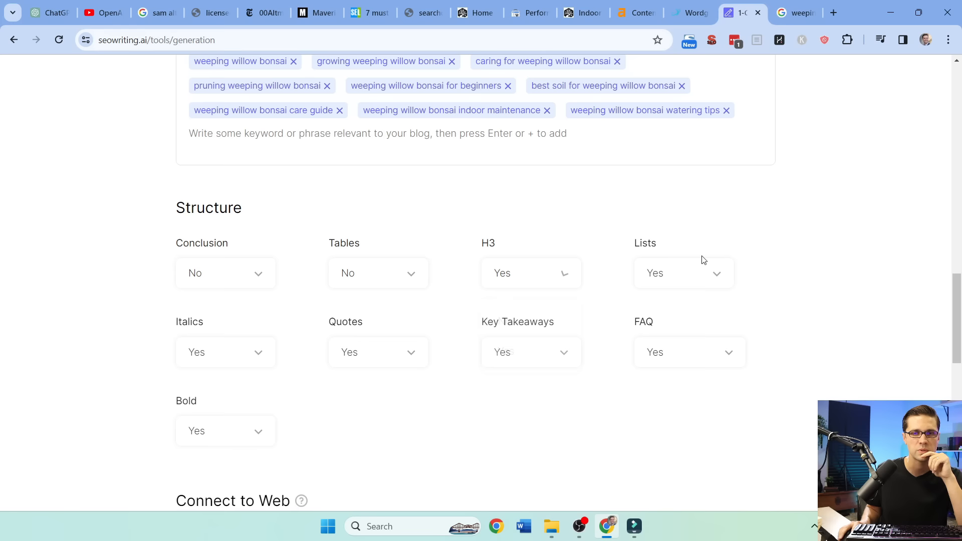
Step: Set Quotes to No in the Structure settings
left_click(377, 351)
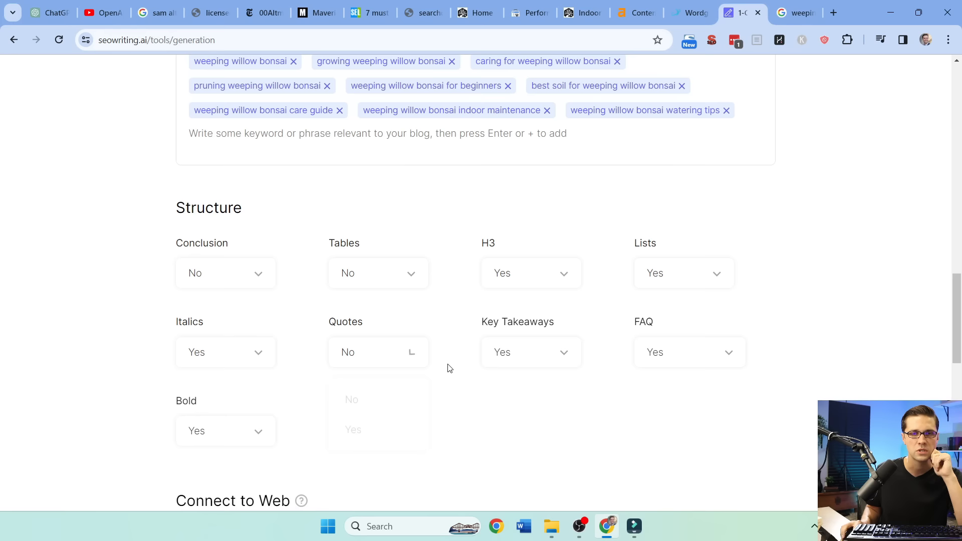
scroll("down", 3)
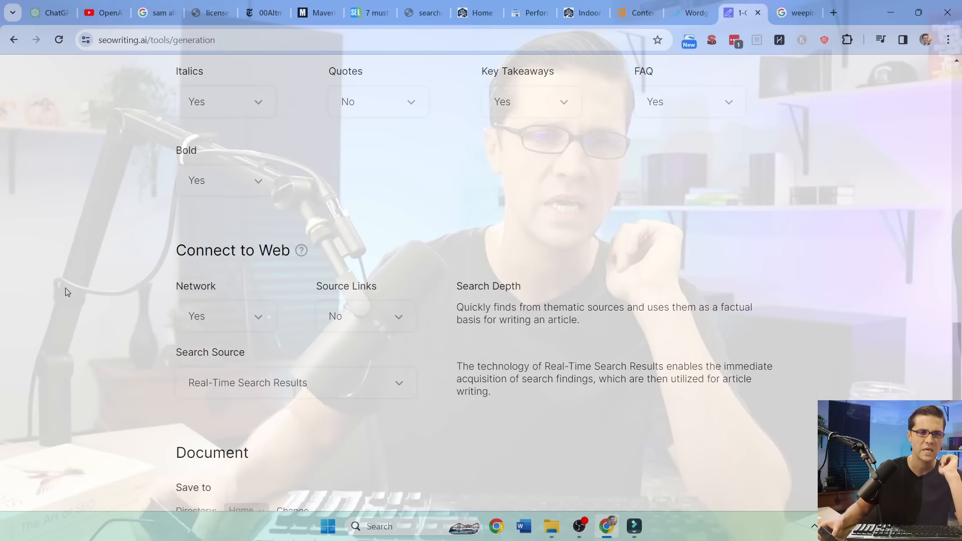
Step: Use URLs Reference with the Bonsai Empire and bonsaioutlet.com japanese-weeping-willow-care URLs
left_click(296, 382)
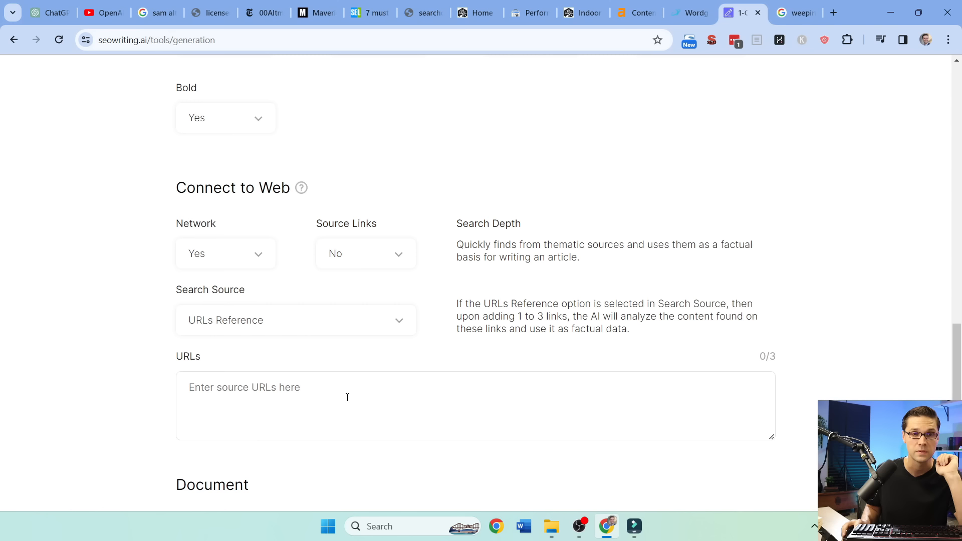
left_click(791, 12)
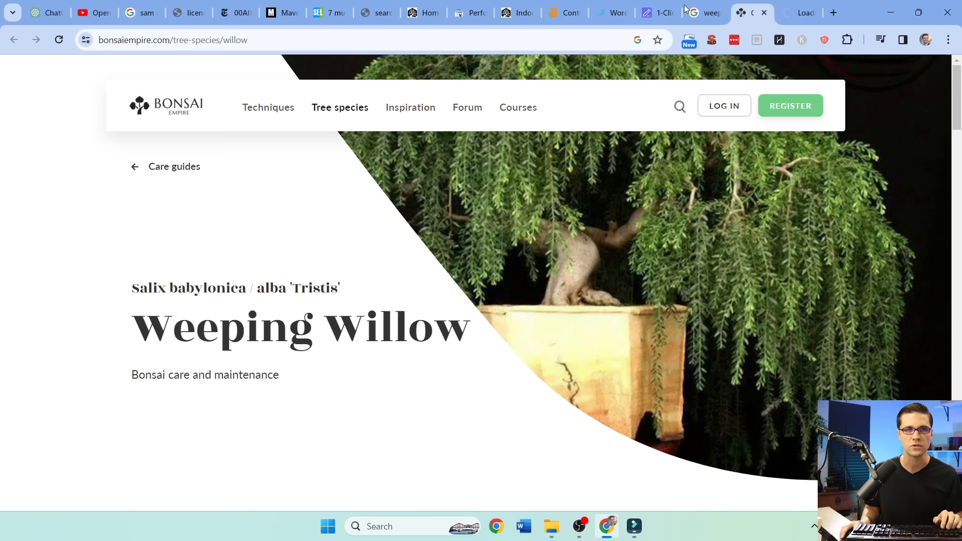
left_click(653, 12)
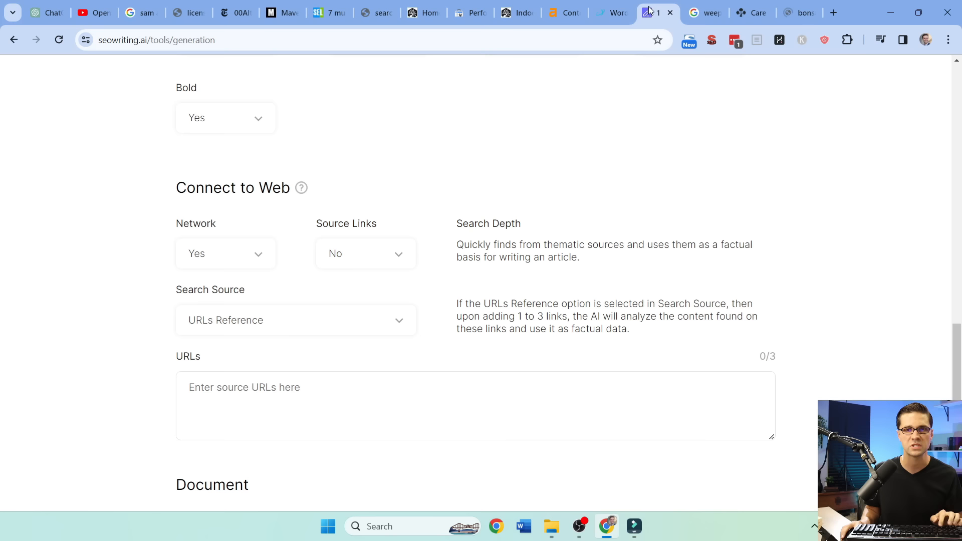
left_click(798, 12)
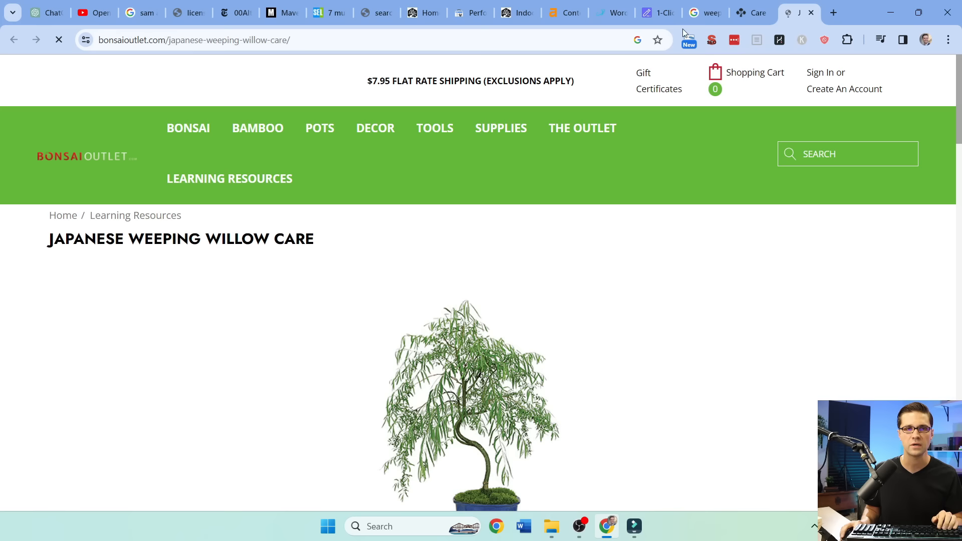
left_click(645, 12)
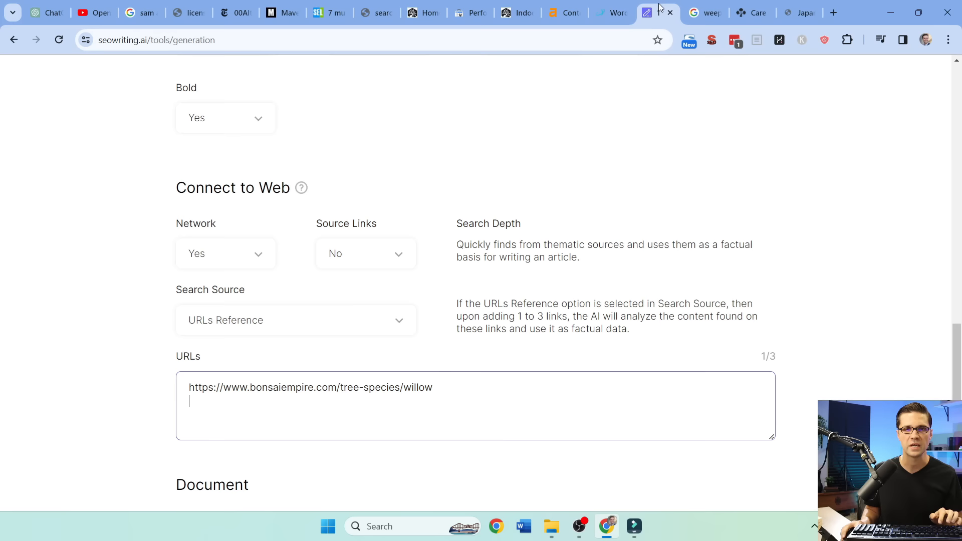
type("https://www.bonsaioutlet.com/japanese-weeping-willow-care/")
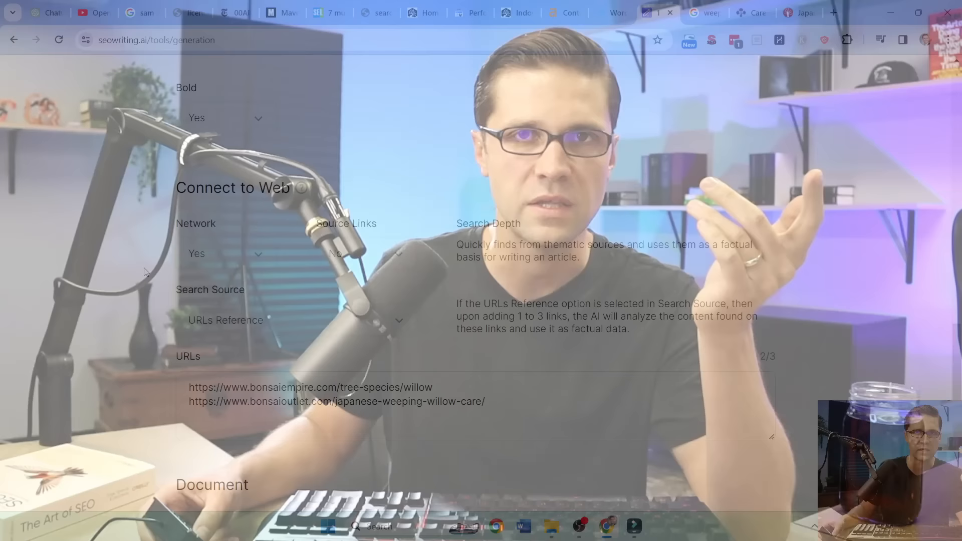
scroll("down", 3)
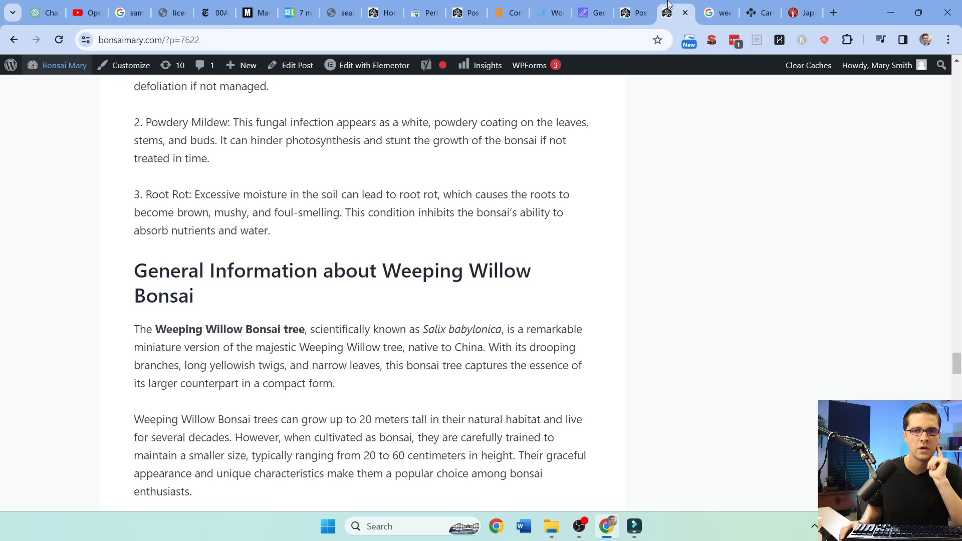
Step: Scroll through the Weeping Willow Bonsai Care post preview
scroll("up", 3)
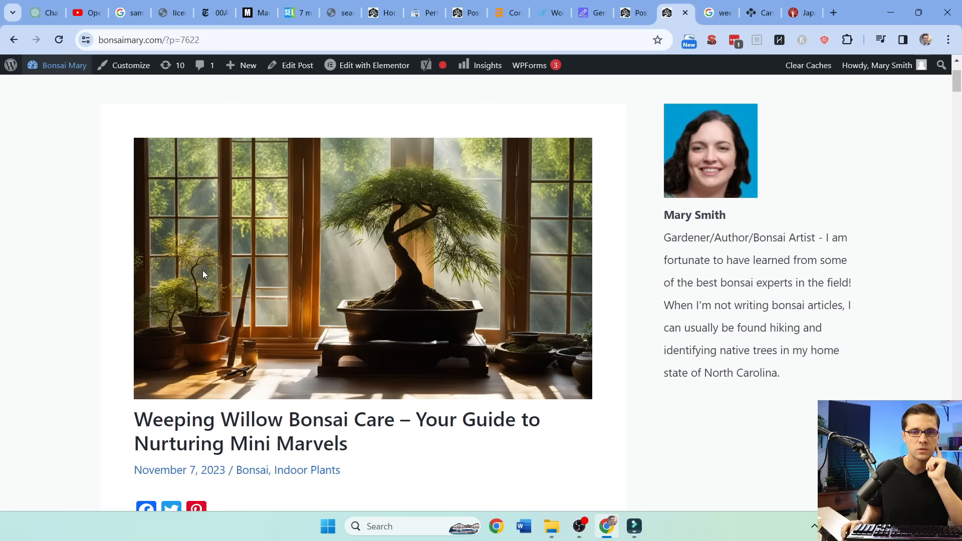
scroll("down", 3)
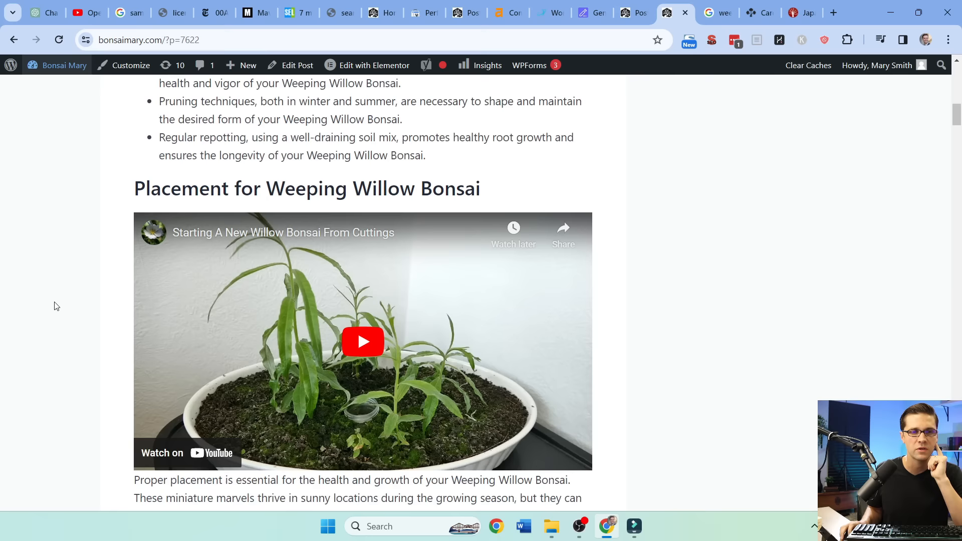
scroll("down", 3)
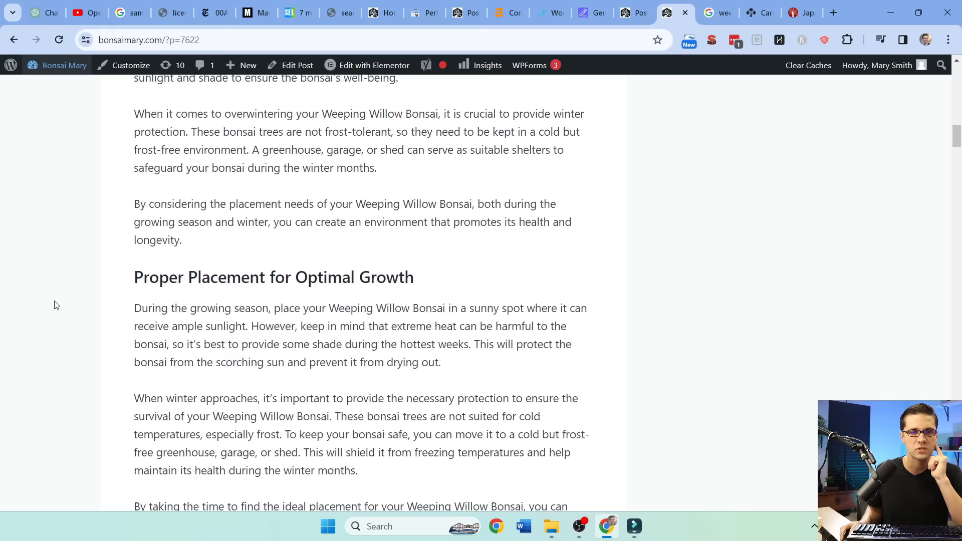
scroll("down", 3)
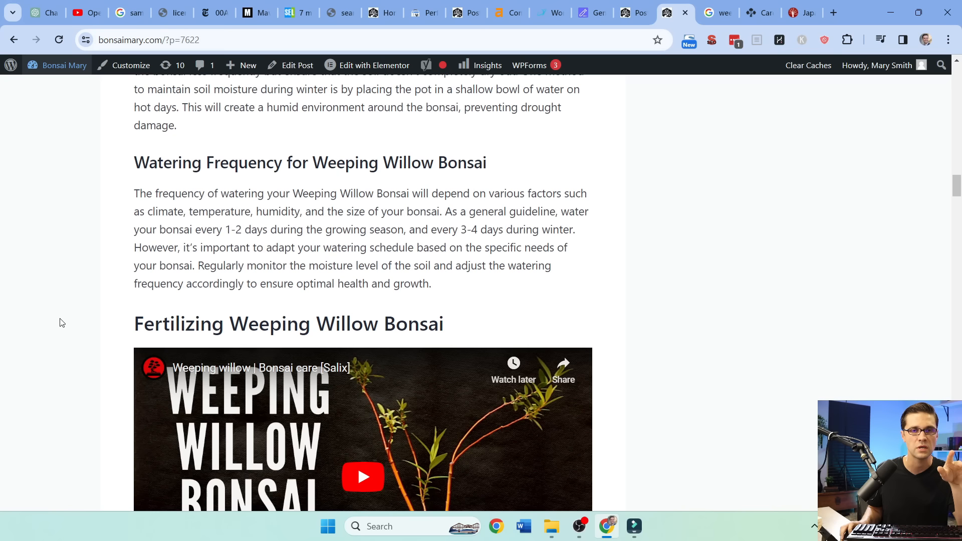
scroll("down", 3)
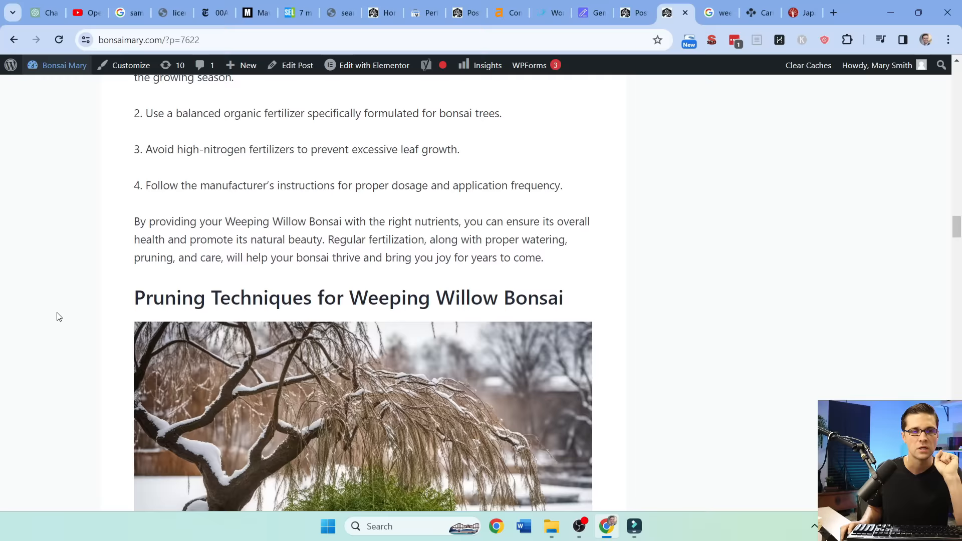
scroll("down", 3)
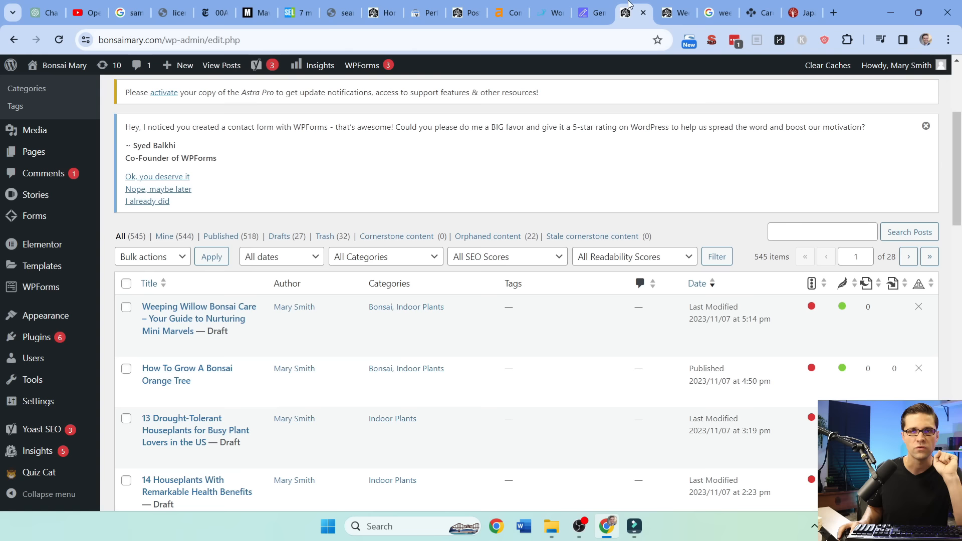
Step: Open the Weeping Willow Bonsai Care draft and select introductory paragraph text
left_click(198, 318)
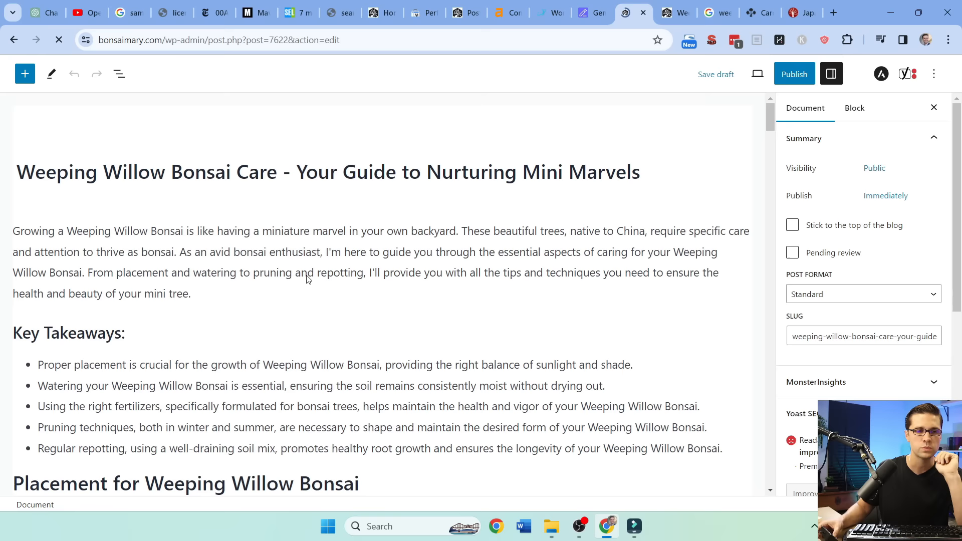
left_click(306, 262)
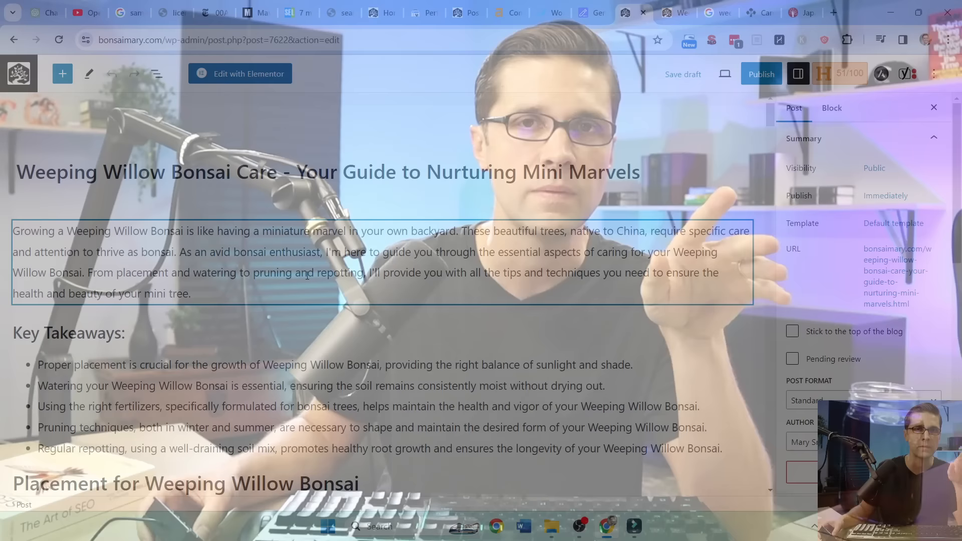
double_click(128, 231)
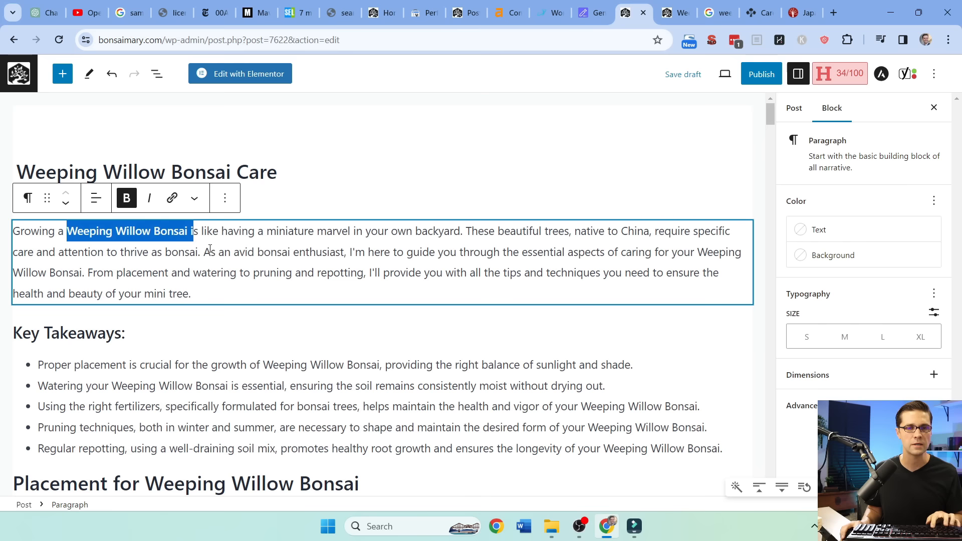
Step: Scroll through the draft's content to review the formatted paragraphs
scroll("down", 3)
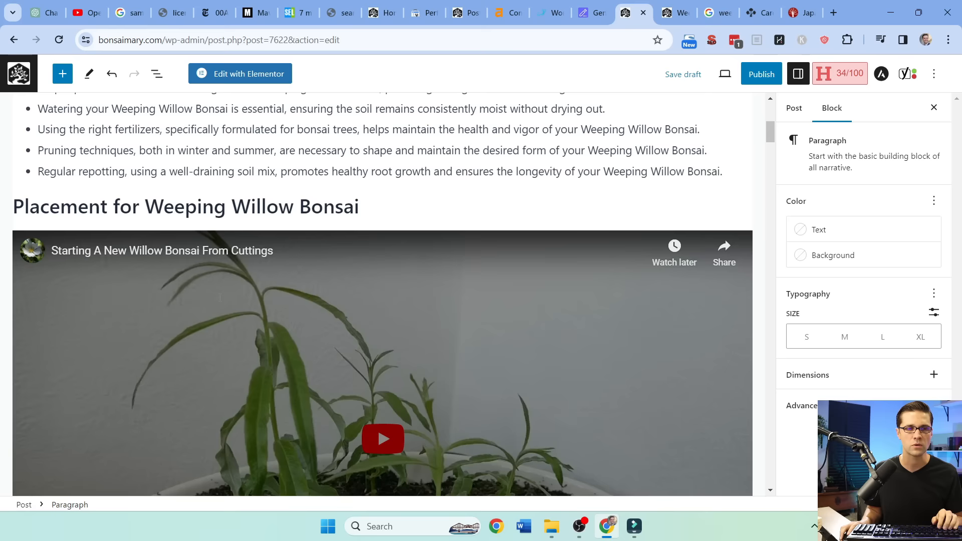
scroll("down", 3)
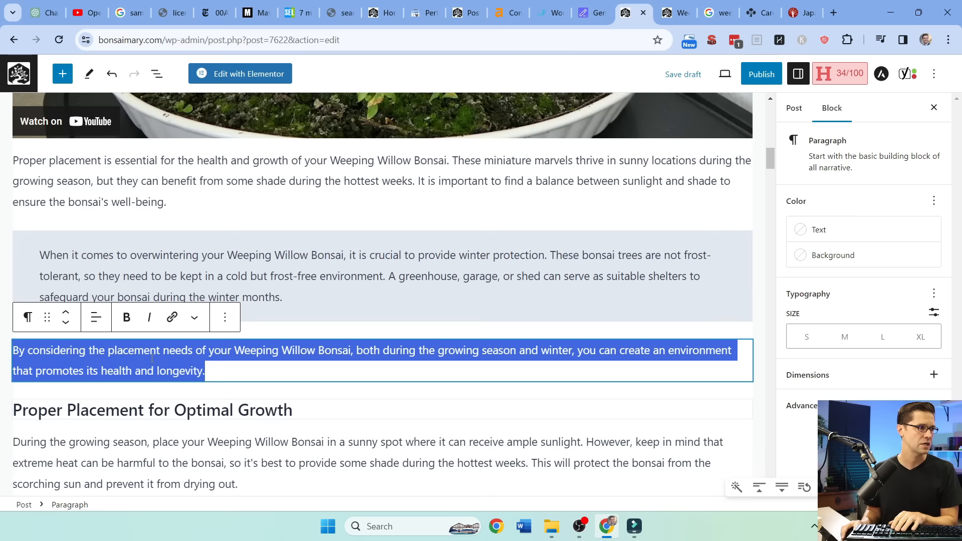
scroll("down", 3)
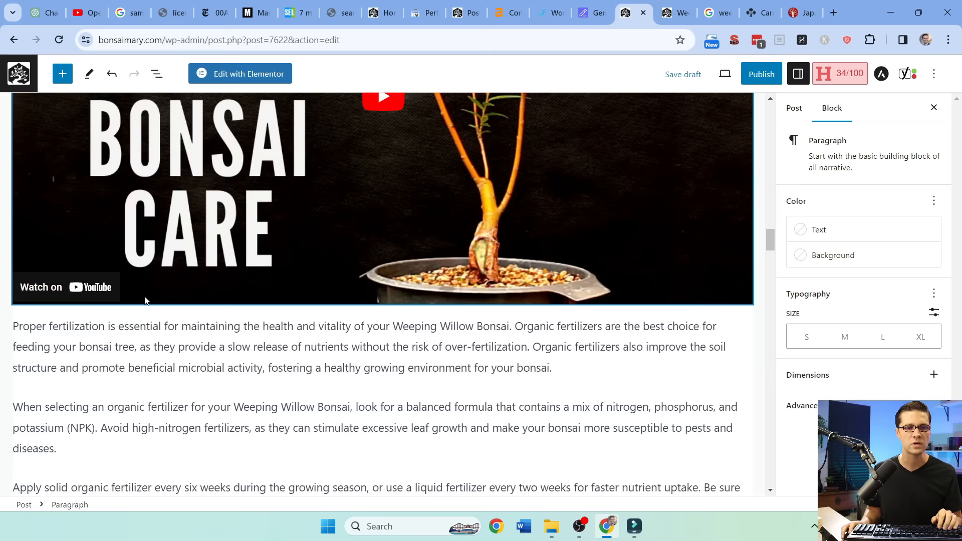
scroll("down", 3)
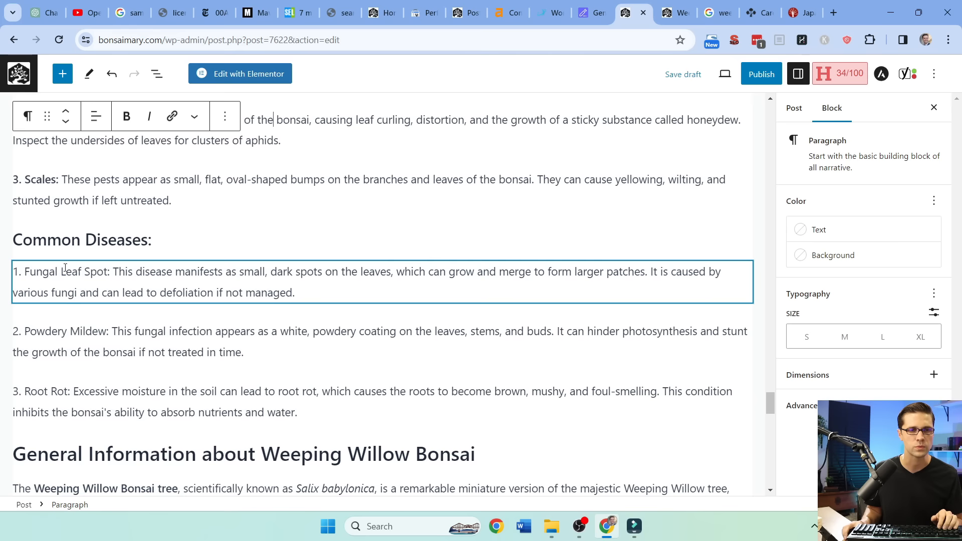
scroll("down", 3)
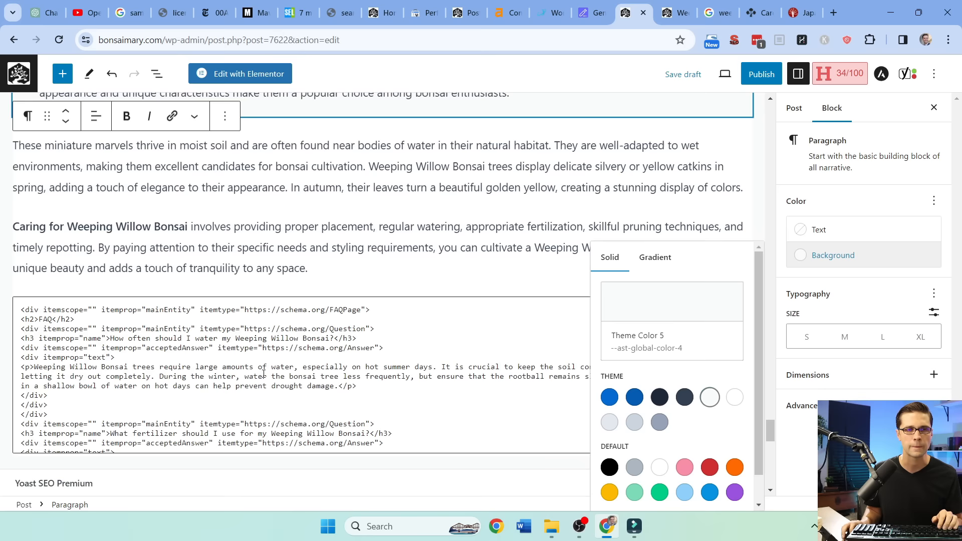
scroll("up", 3)
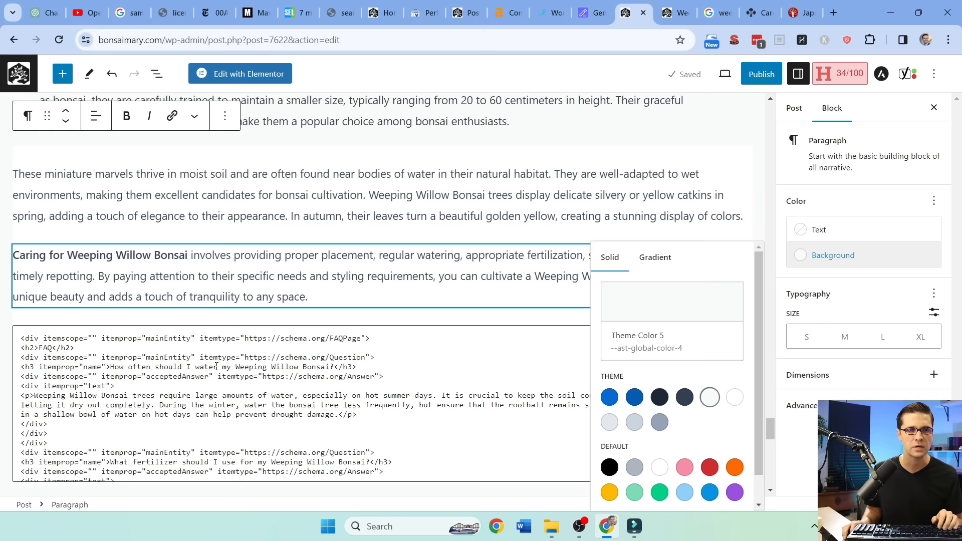
left_click(707, 12)
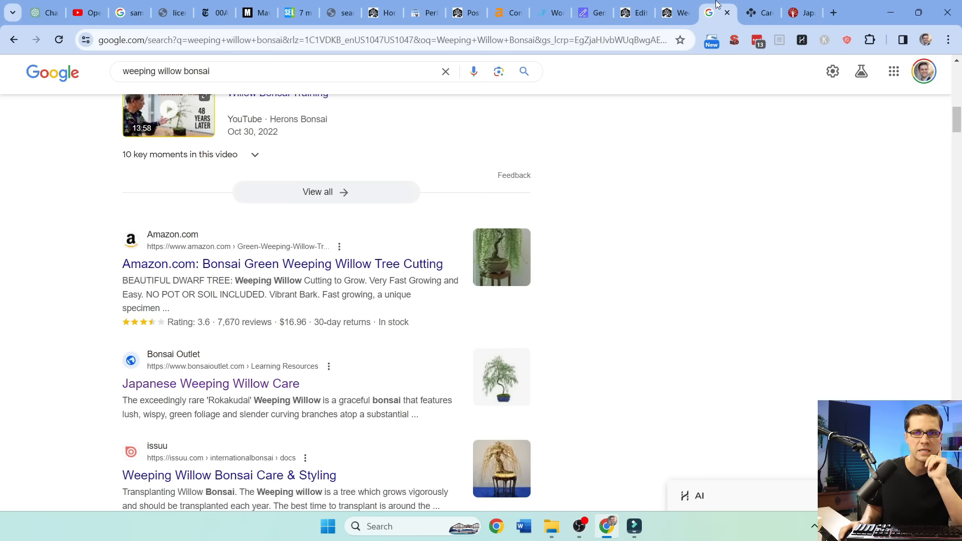
Step: Review the 'weeping willow bonsai' Google results and People also ask questions
scroll("up", 3)
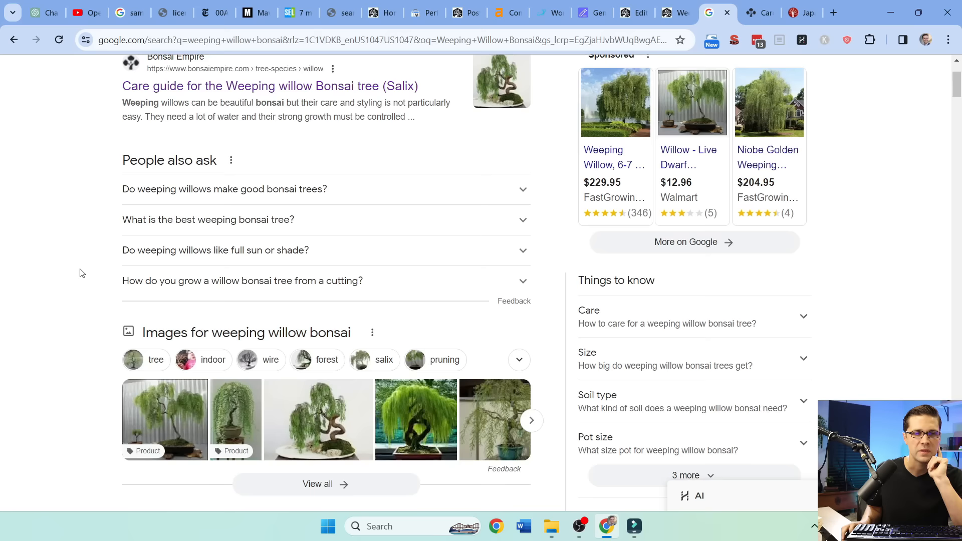
left_click(625, 12)
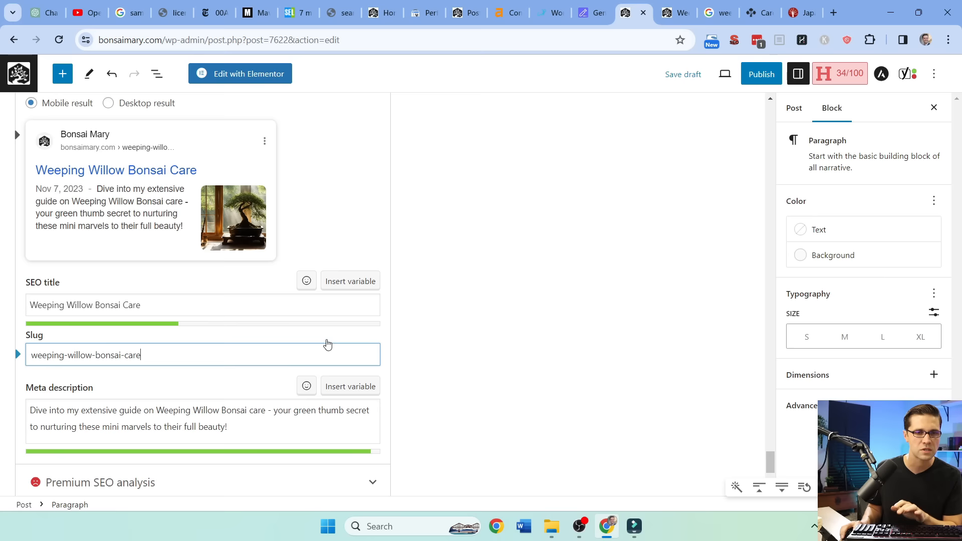
Step: Publish with slug weeping-willow-bonsai-care and headline 'Weeping Willow Bonsai Care and Styling Tips for Beginners'
scroll("up", 3)
type("Weeping Willow Bonsai Care and Styling Tips for Beginners")
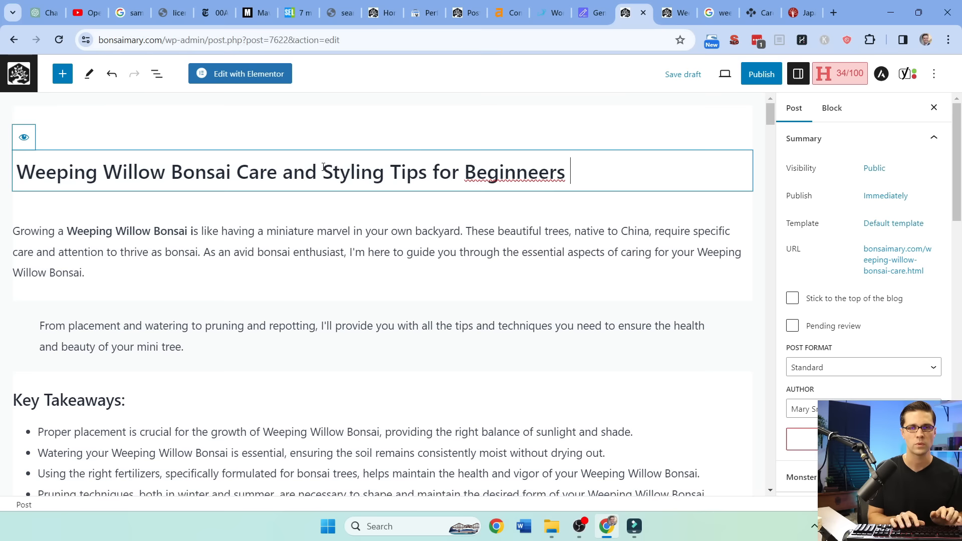
left_click(761, 74)
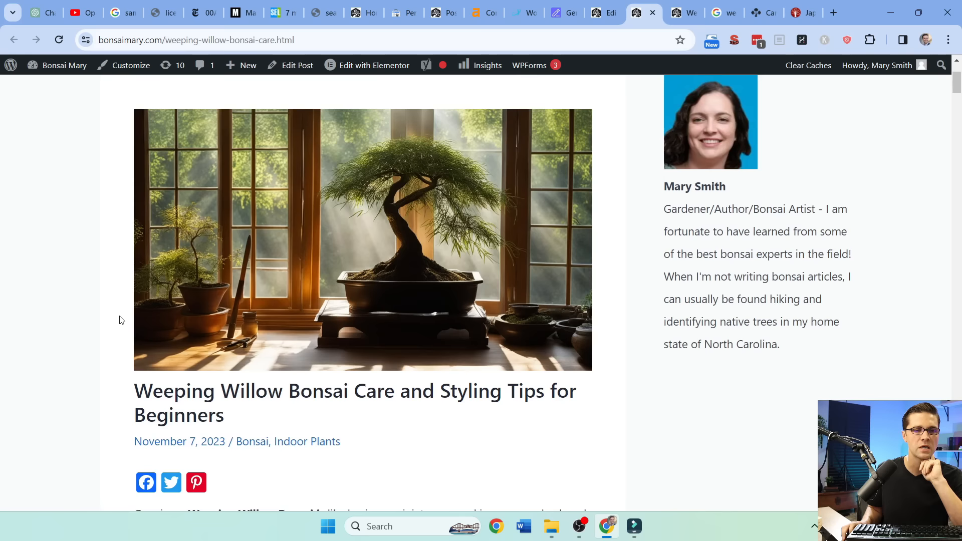
Step: Scroll through the published weeping willow article on bonsaimary.com
scroll("down", 3)
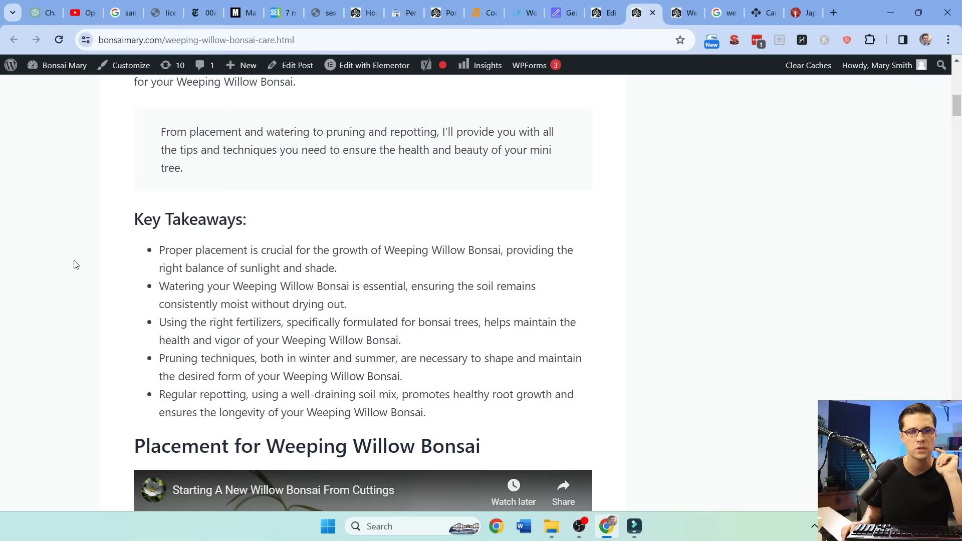
scroll("down", 3)
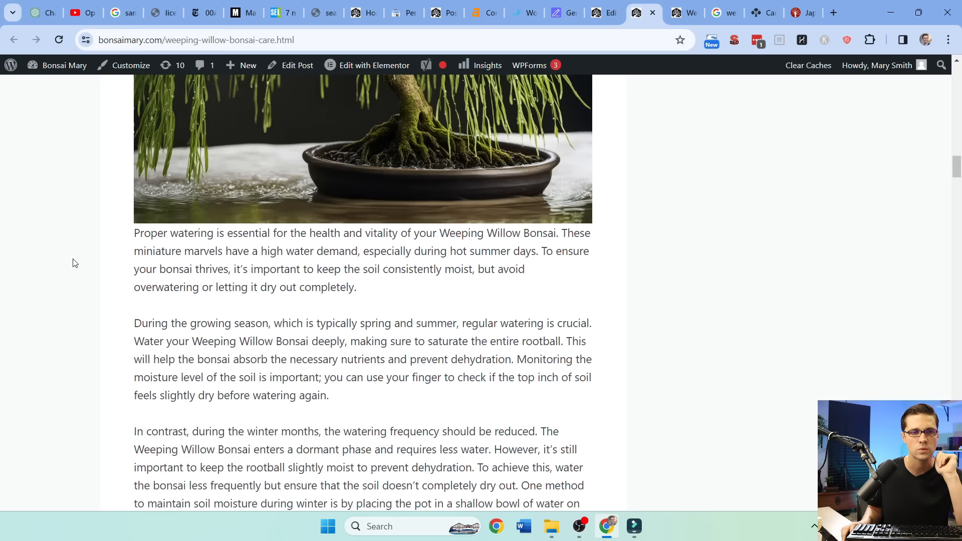
scroll("down", 3)
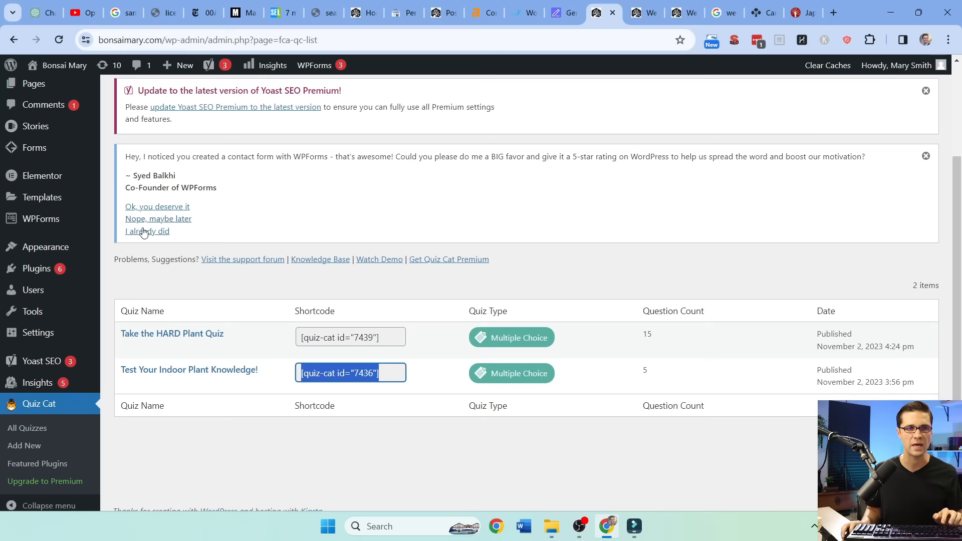
Step: Open the Weeping Willow Bonsai Care post and view the updated article with quiz 7436 live
left_click(32, 164)
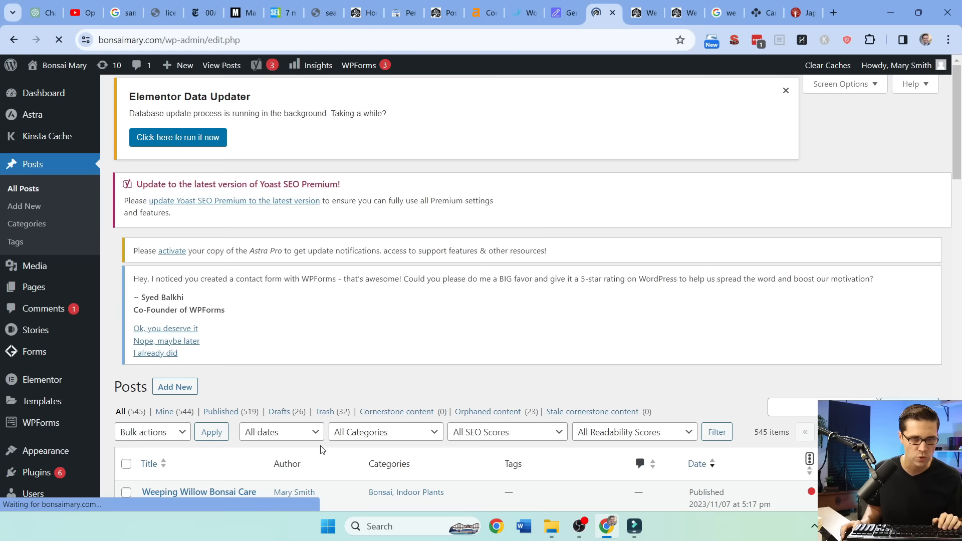
left_click(198, 492)
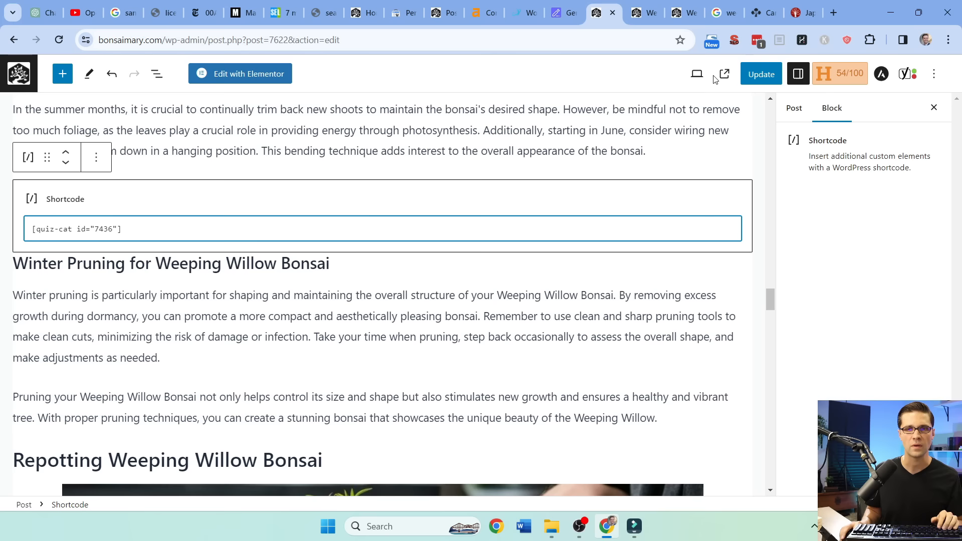
left_click(722, 74)
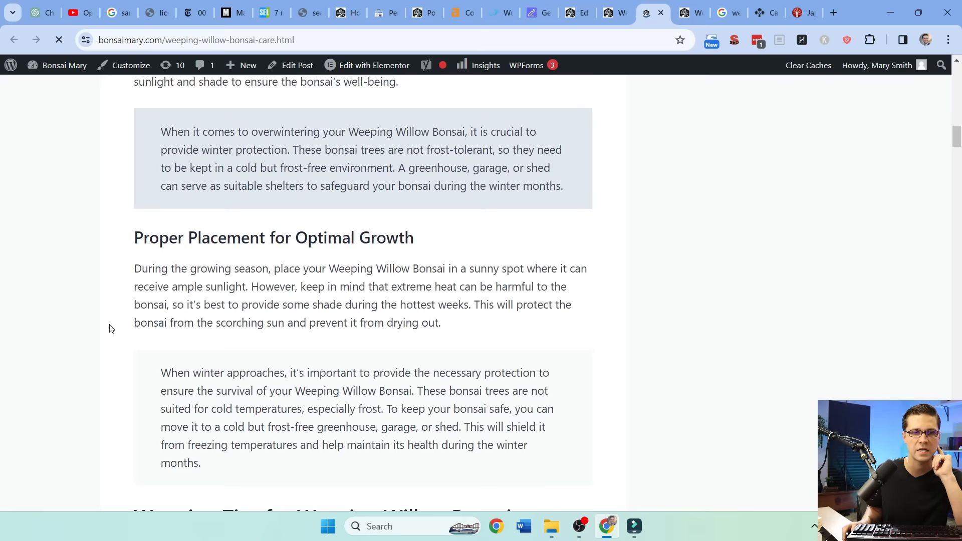